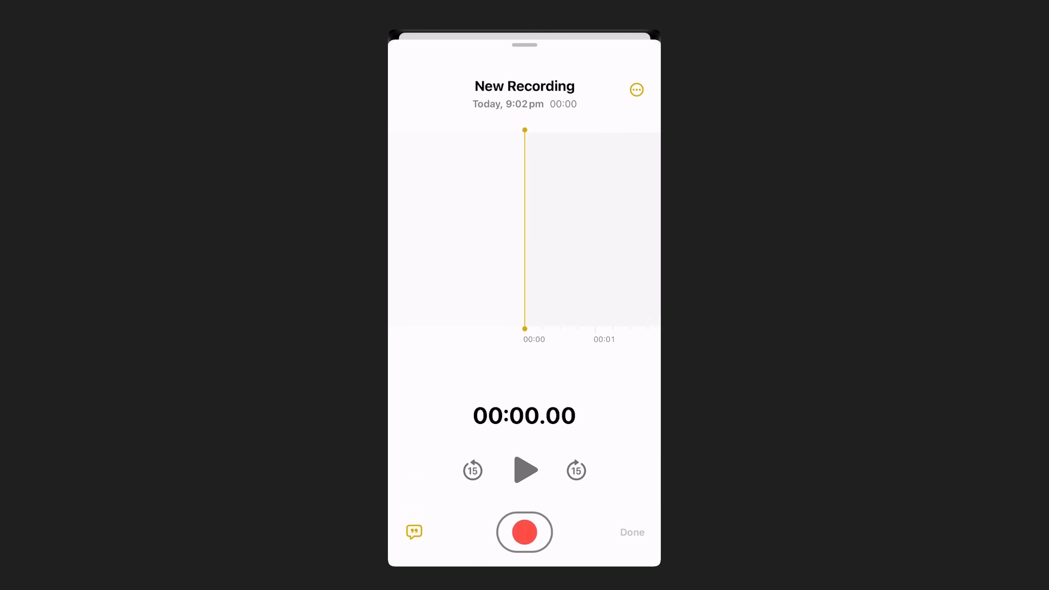
Record the spoken video ideas as an audio note and scroll through its transcript.
left_click(524, 532)
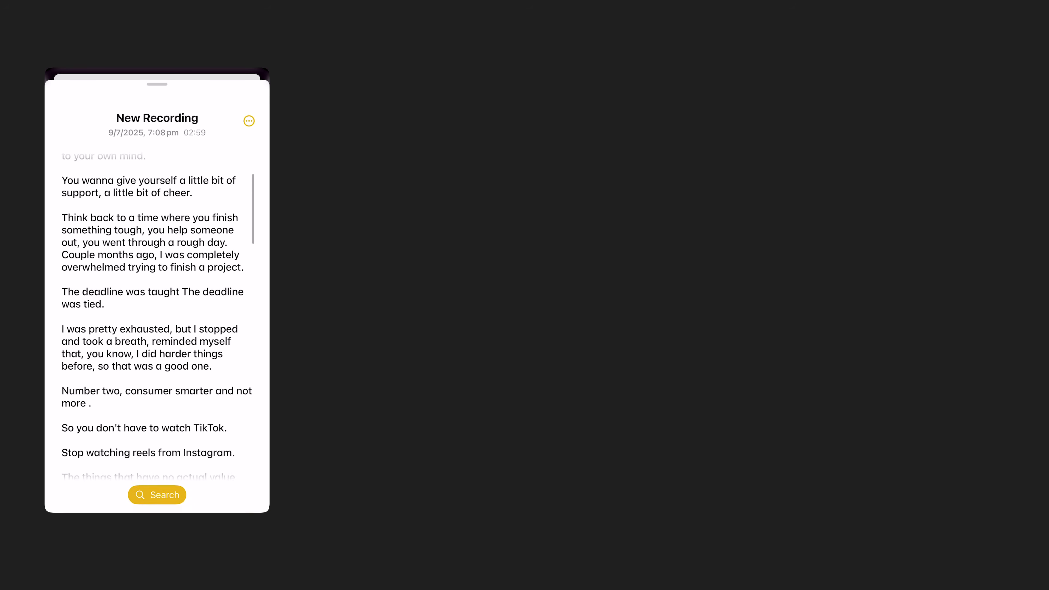
scroll("down", 3)
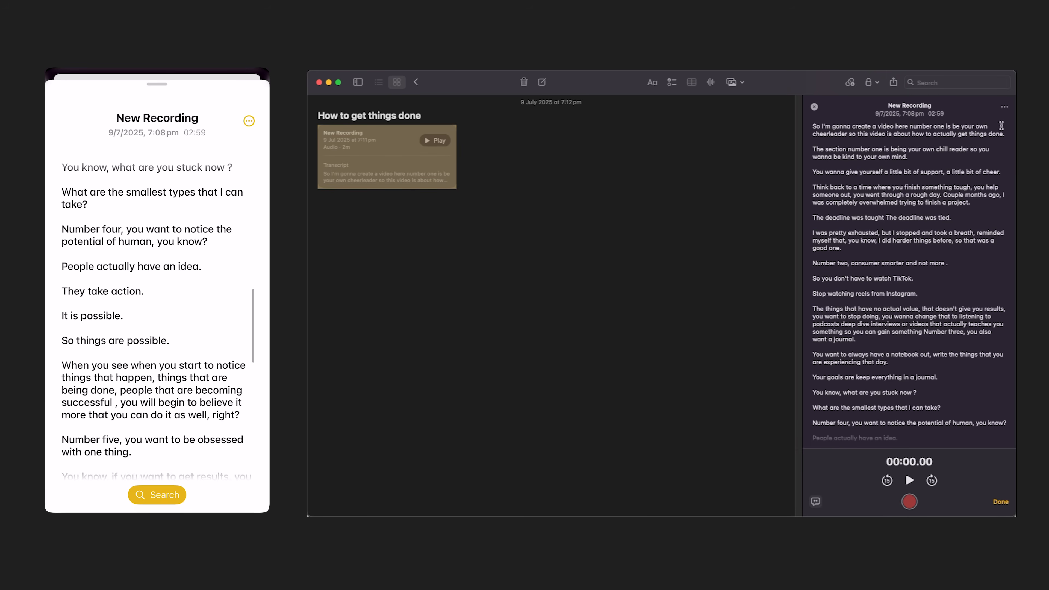
scroll("down", 3)
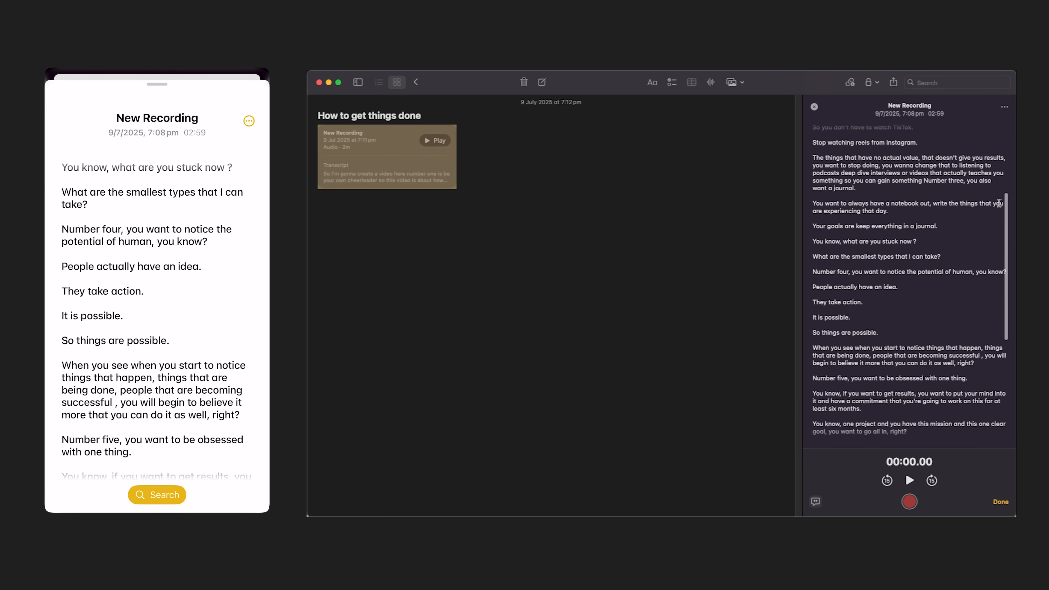
left_click(1004, 106)
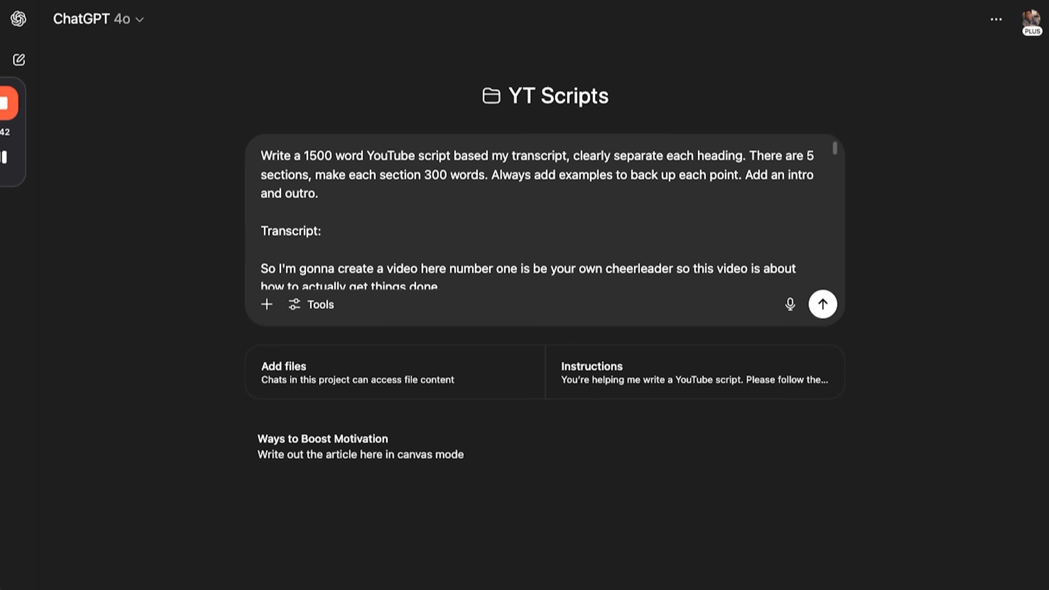
mouse_move(740, 221)
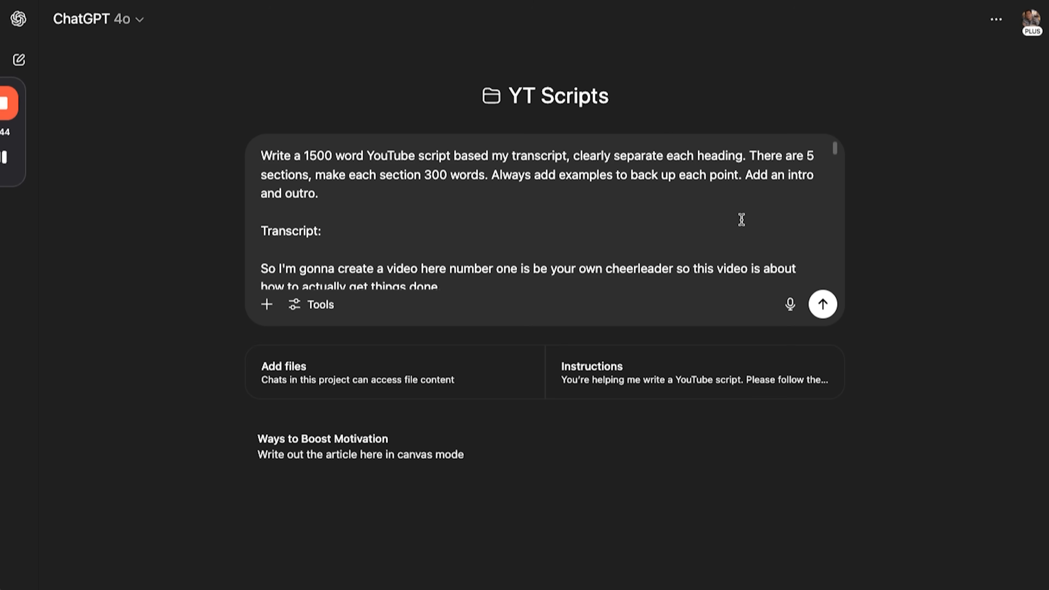
mouse_move(850, 288)
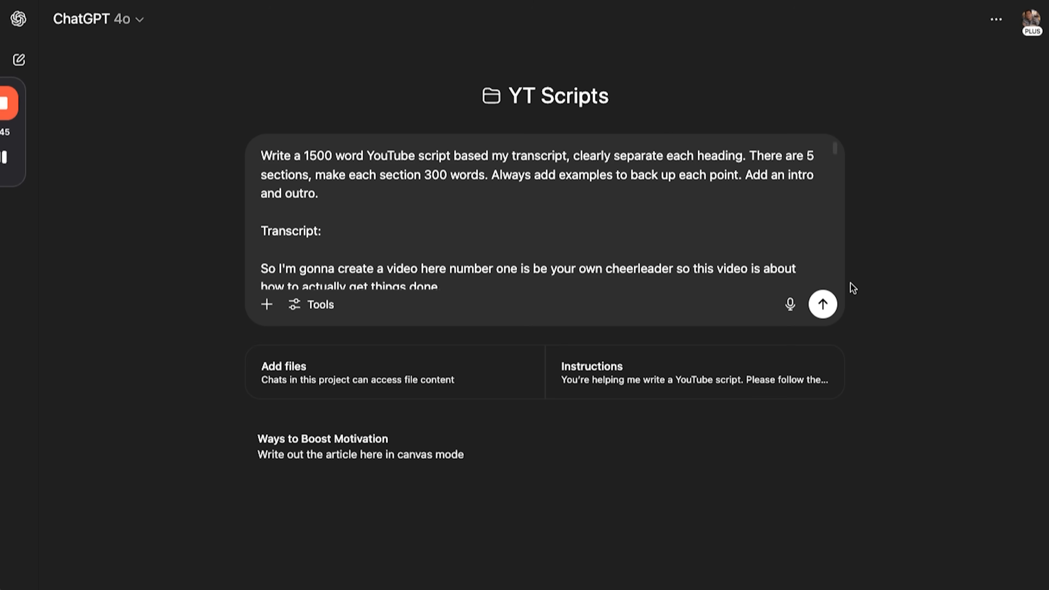
Submit the transcript prompt and read the returned 'How to Actually Get Things Done' script.
left_click(823, 303)
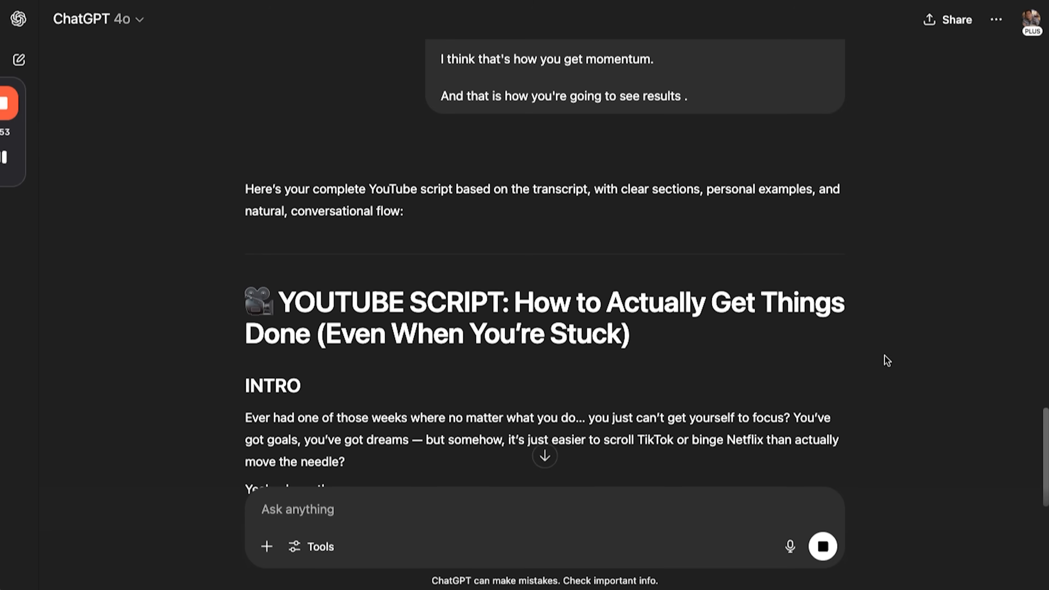
scroll("down", 3)
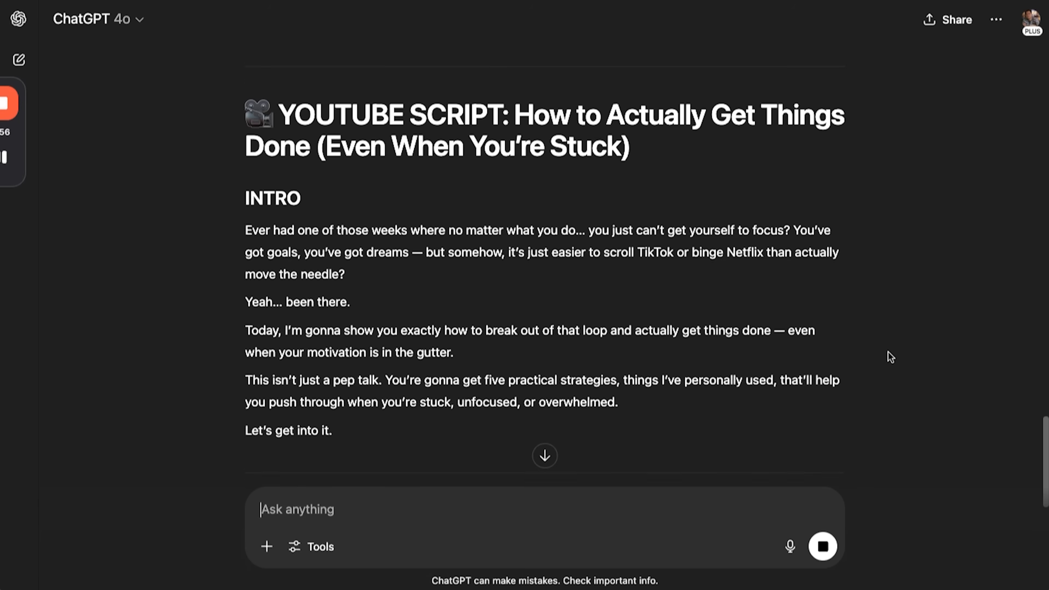
scroll("down", 3)
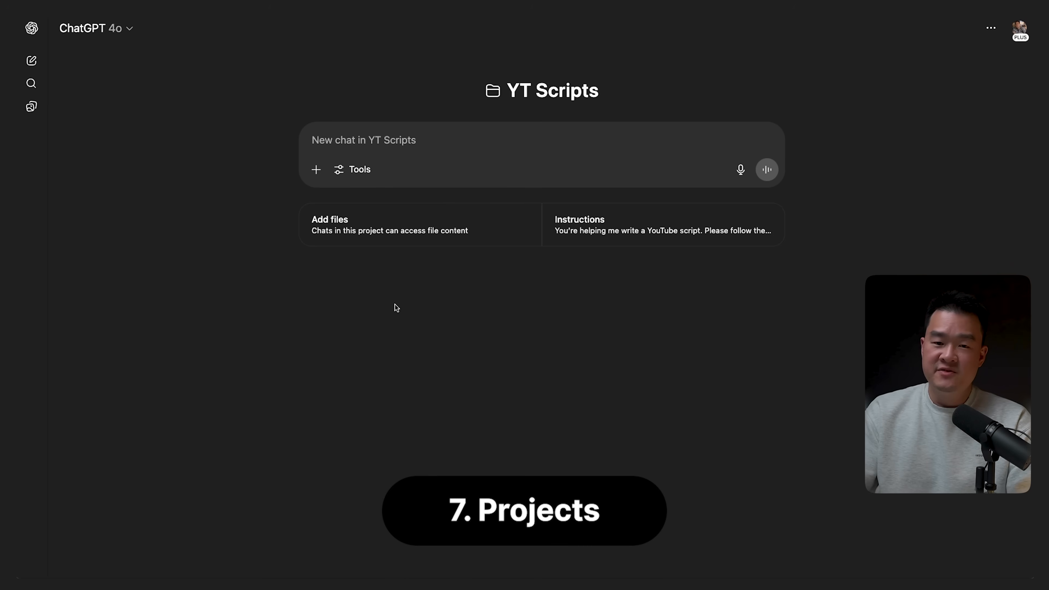
mouse_move(245, 240)
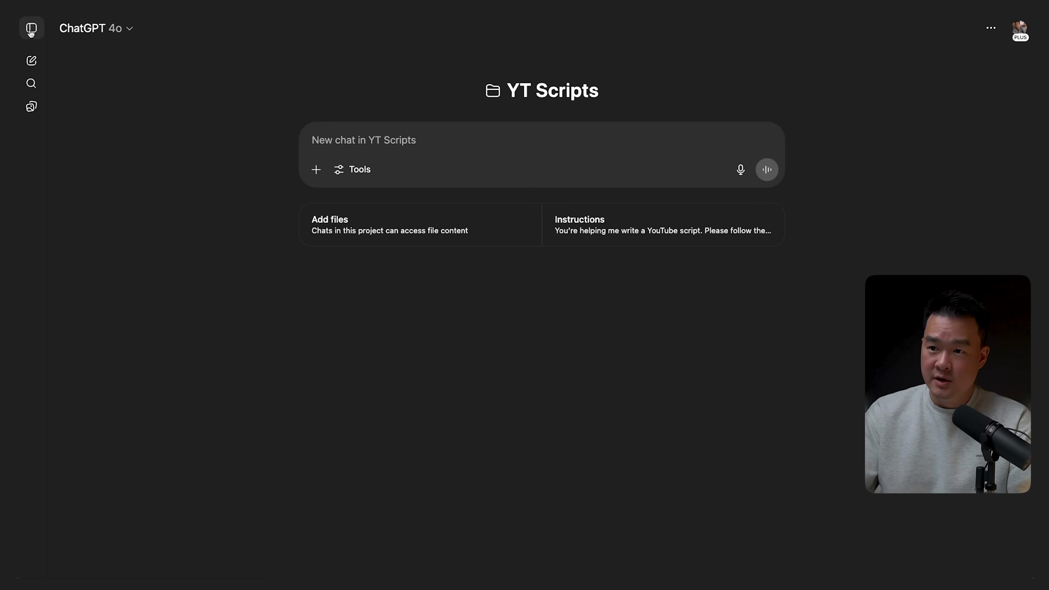
Expand the sidebar and bring up the YT Scripts project instructions.
left_click(31, 28)
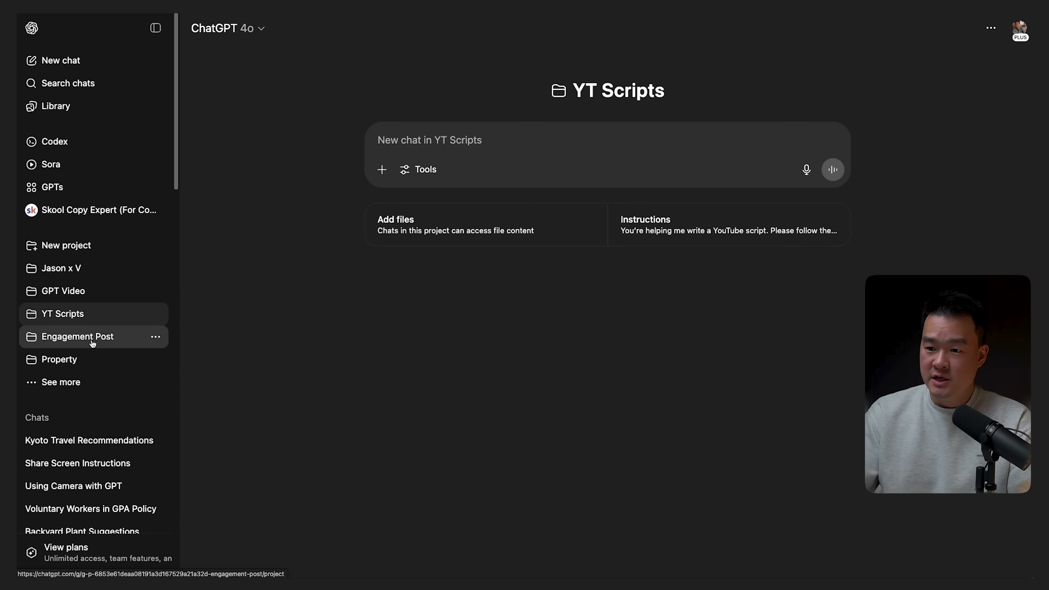
mouse_move(615, 100)
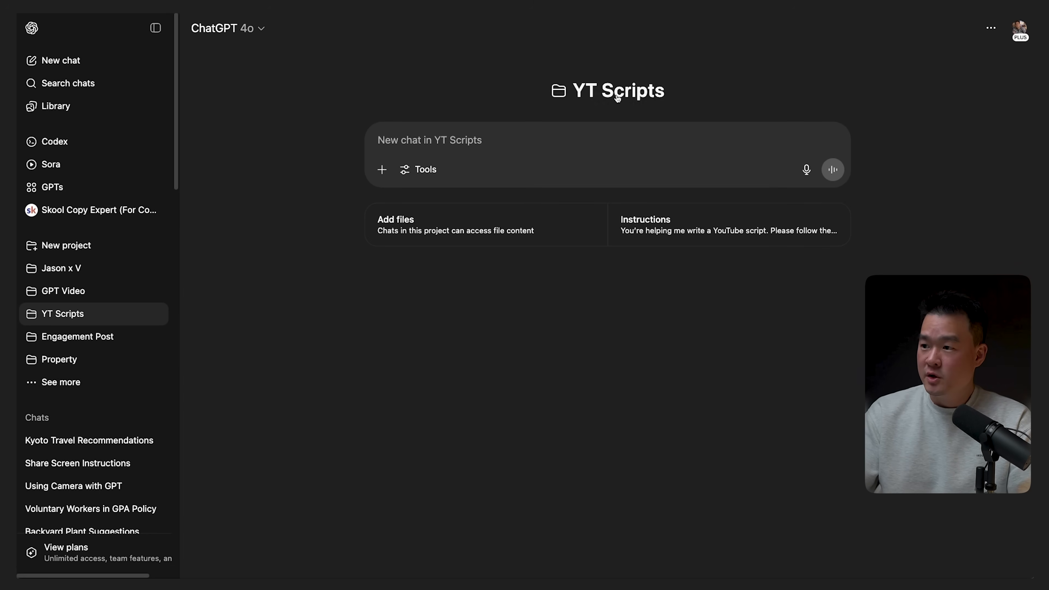
left_click(154, 28)
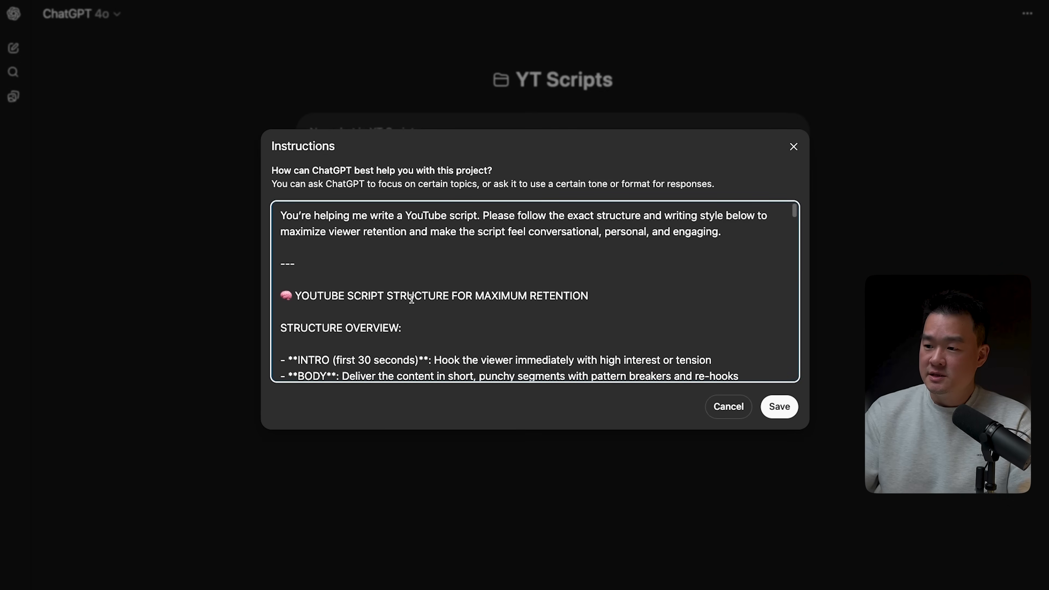
Scroll the YT Scripts instructions down to the call-to-action section, then cancel without changes.
scroll("down", 3)
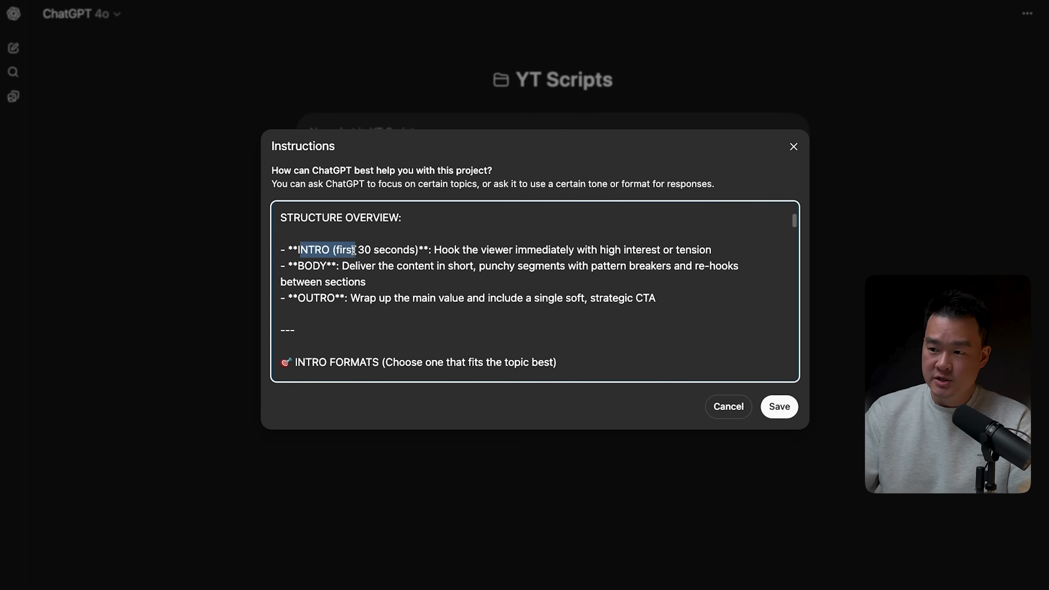
scroll("down", 3)
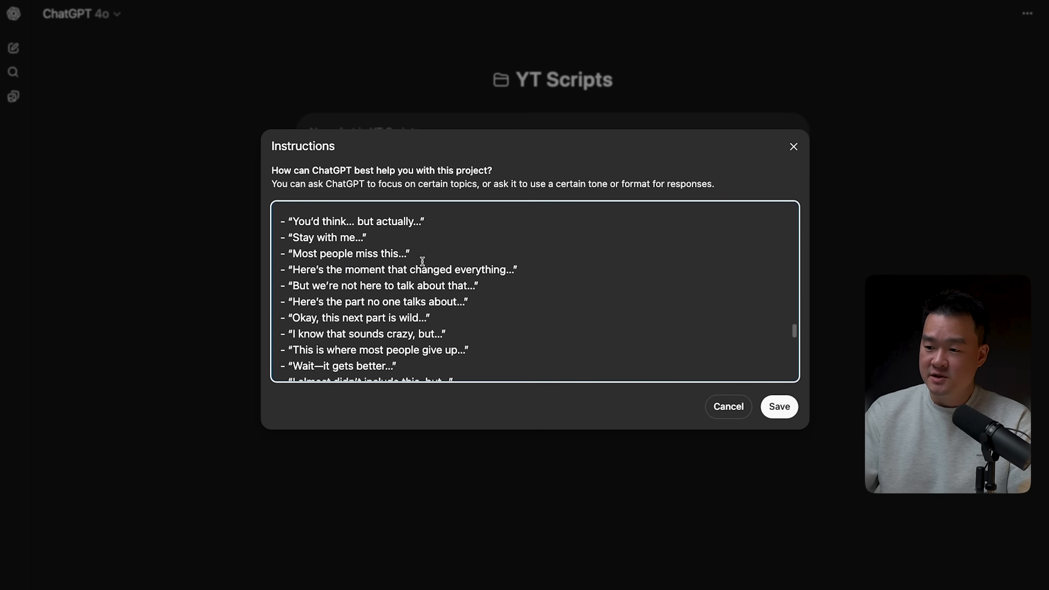
scroll("down", 3)
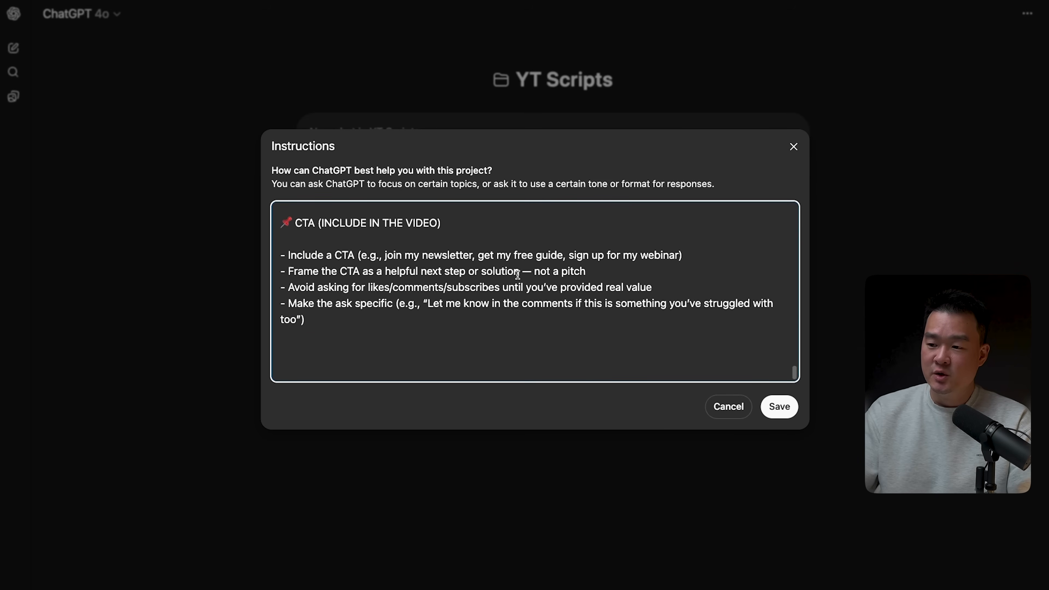
left_click(779, 406)
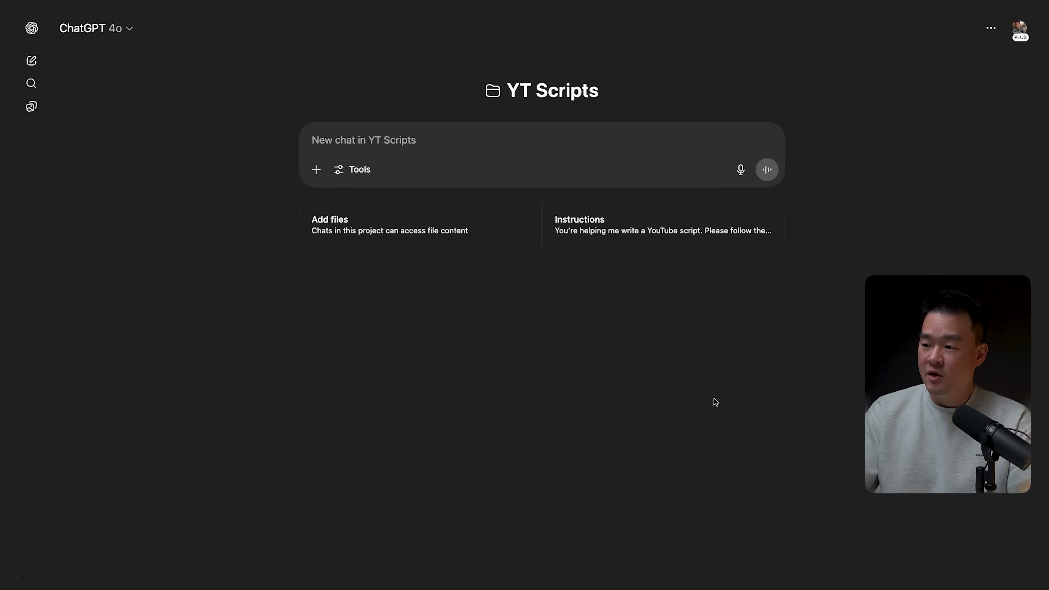
mouse_move(655, 223)
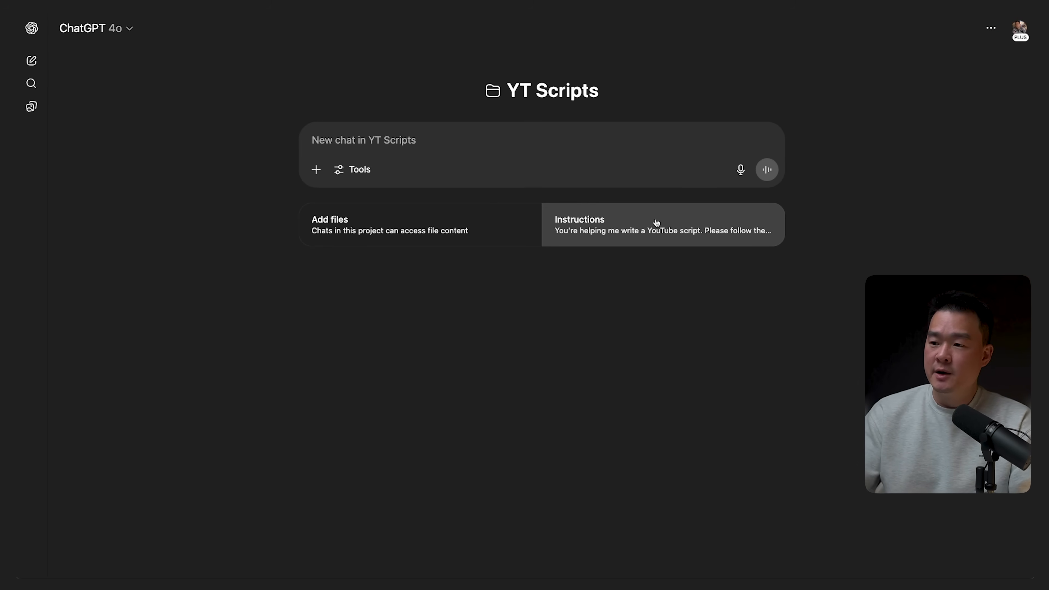
mouse_move(596, 247)
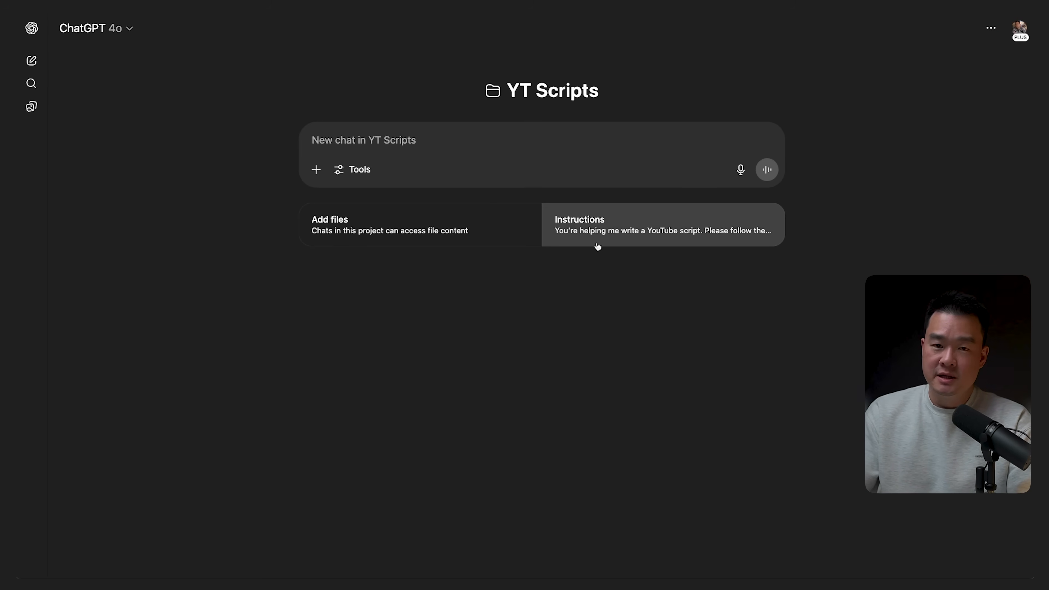
mouse_move(581, 254)
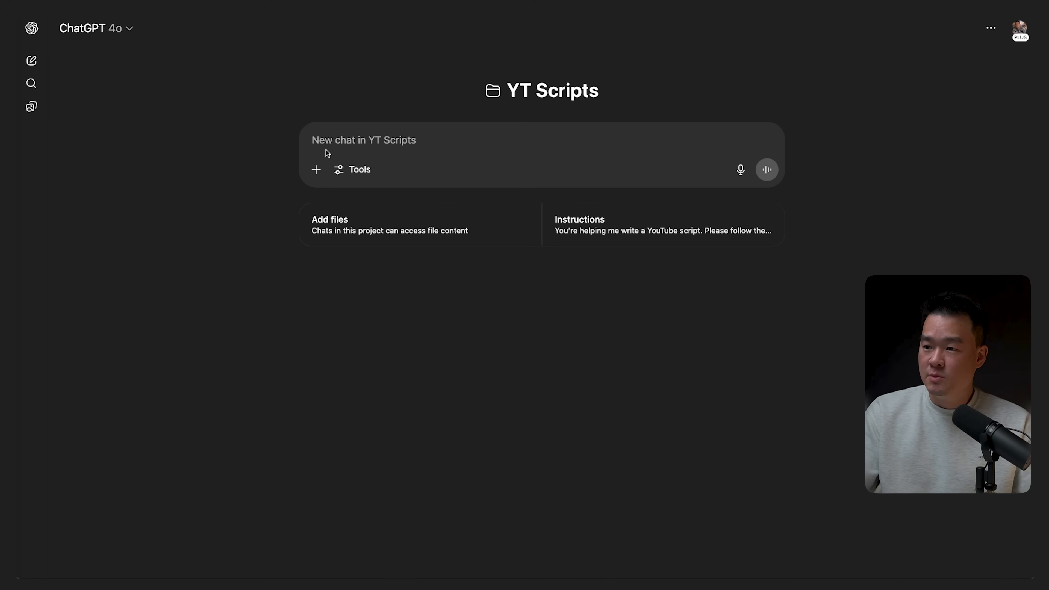
Write a new-chat prompt requesting a 1500-word YouTube script without time stamps from the bullet points below.
type("Write a 1500 word YouTube script (without time stamps) based on the bullet points below. Include a short intro and outro. Expand each section to around 300 words.")
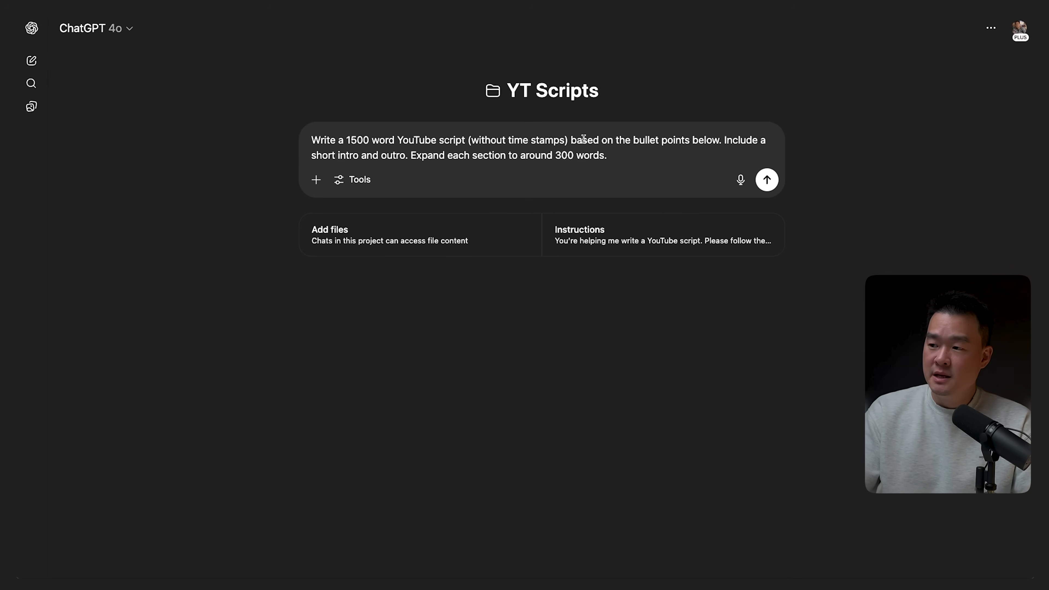
mouse_move(700, 154)
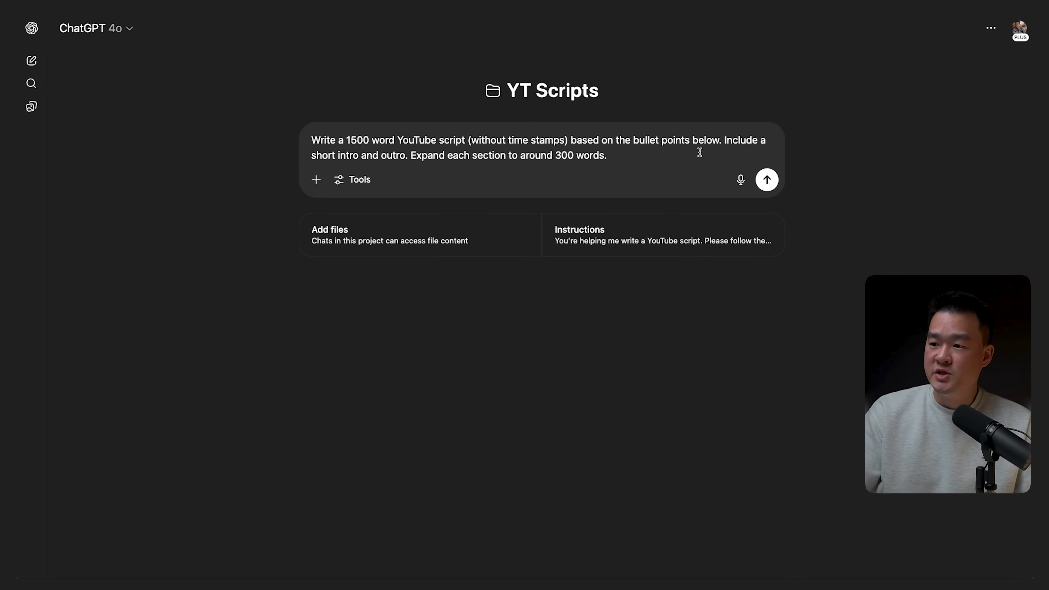
mouse_move(554, 157)
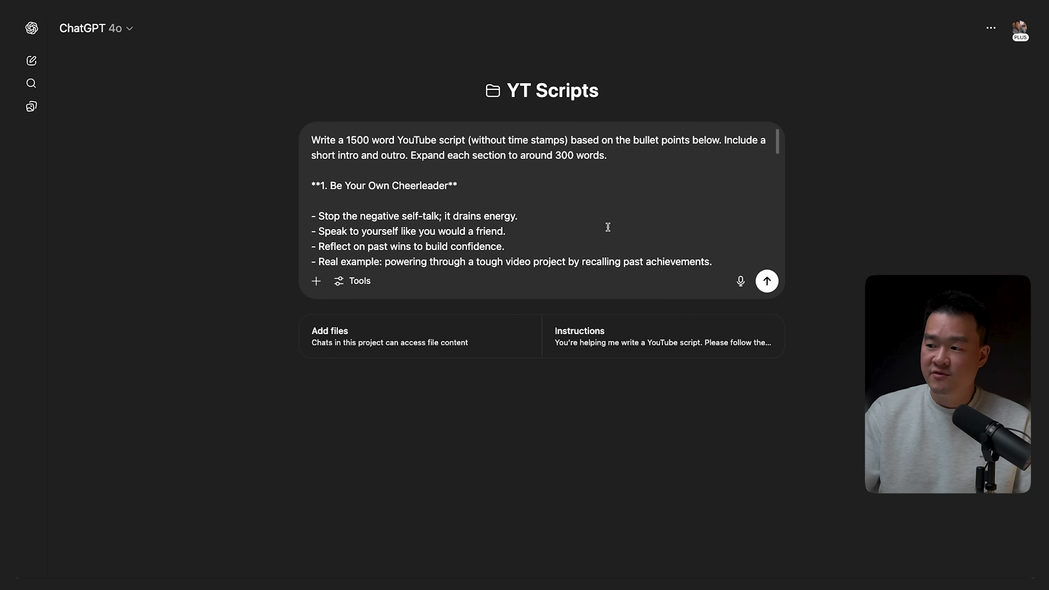
mouse_move(596, 328)
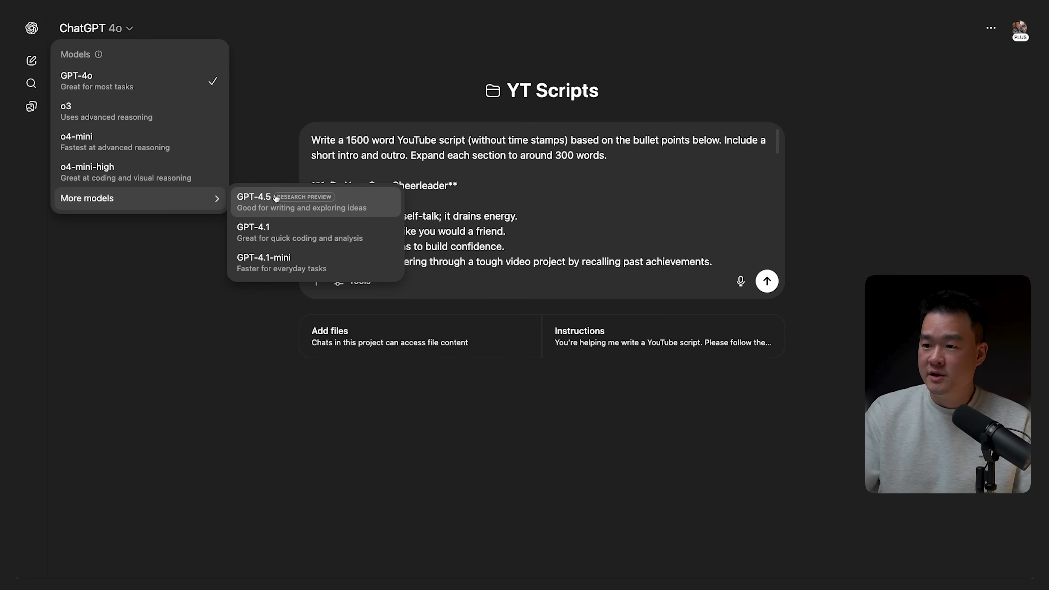
left_click(259, 198)
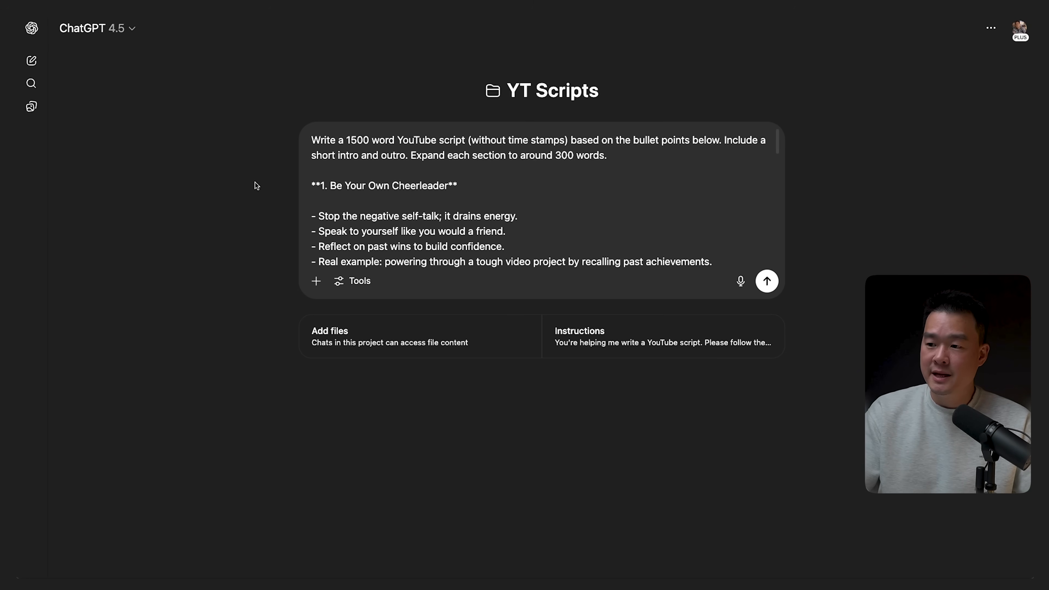
left_click(95, 28)
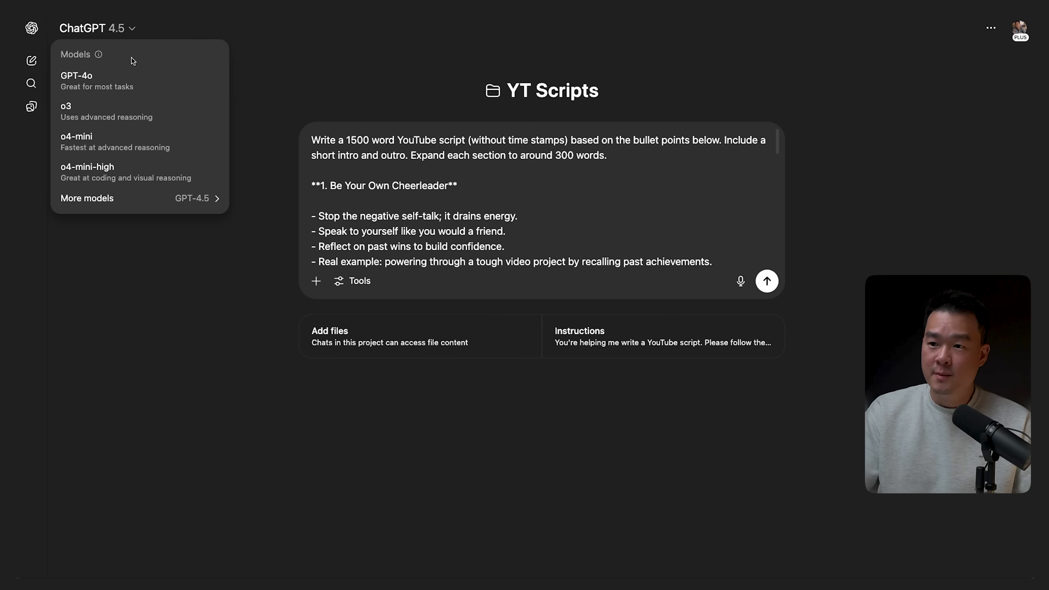
mouse_move(262, 83)
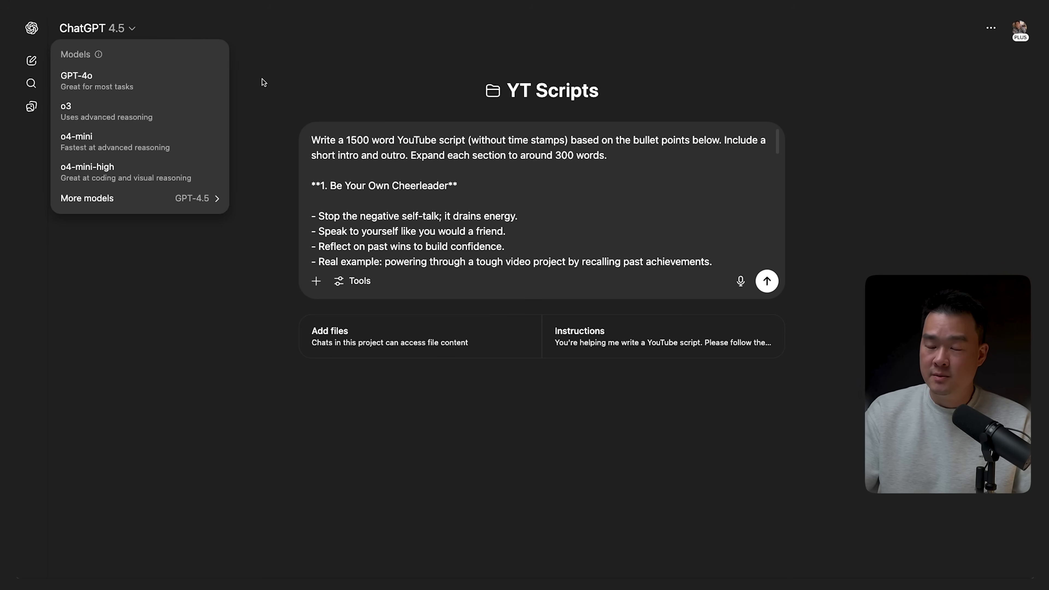
left_click(790, 285)
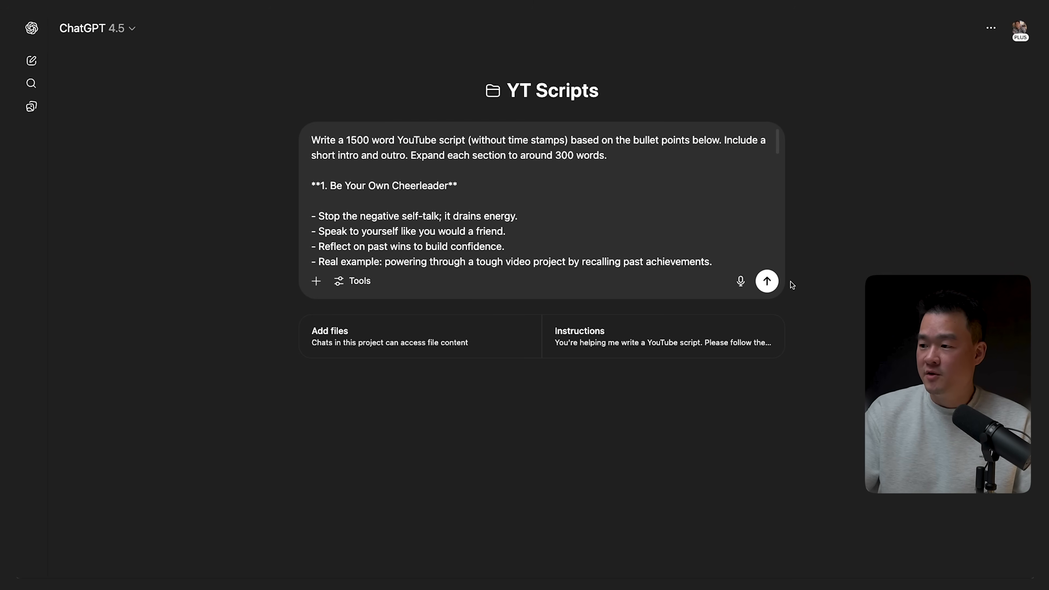
left_click(767, 281)
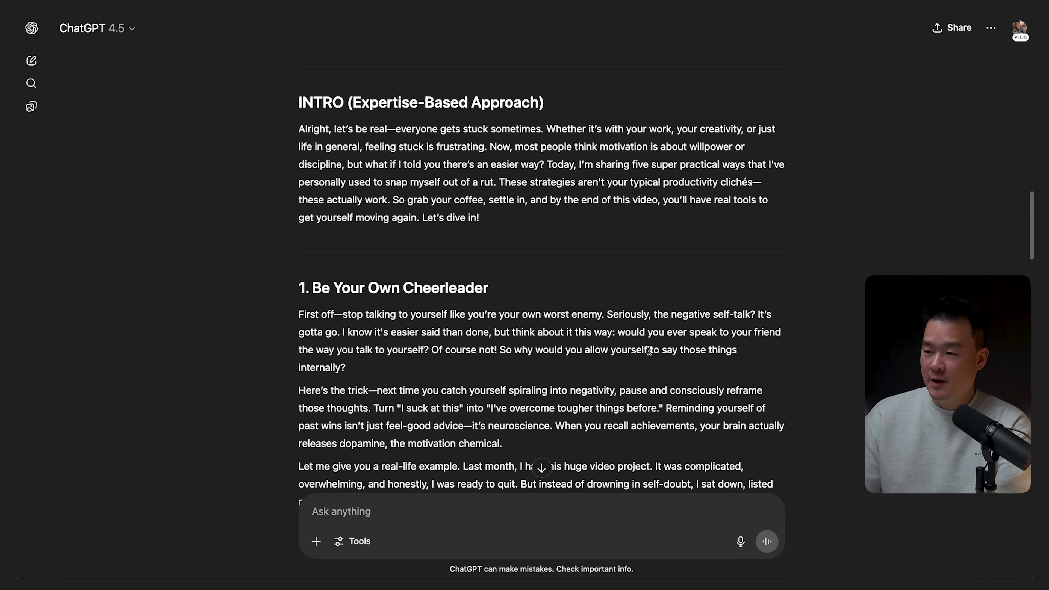
scroll("down", 3)
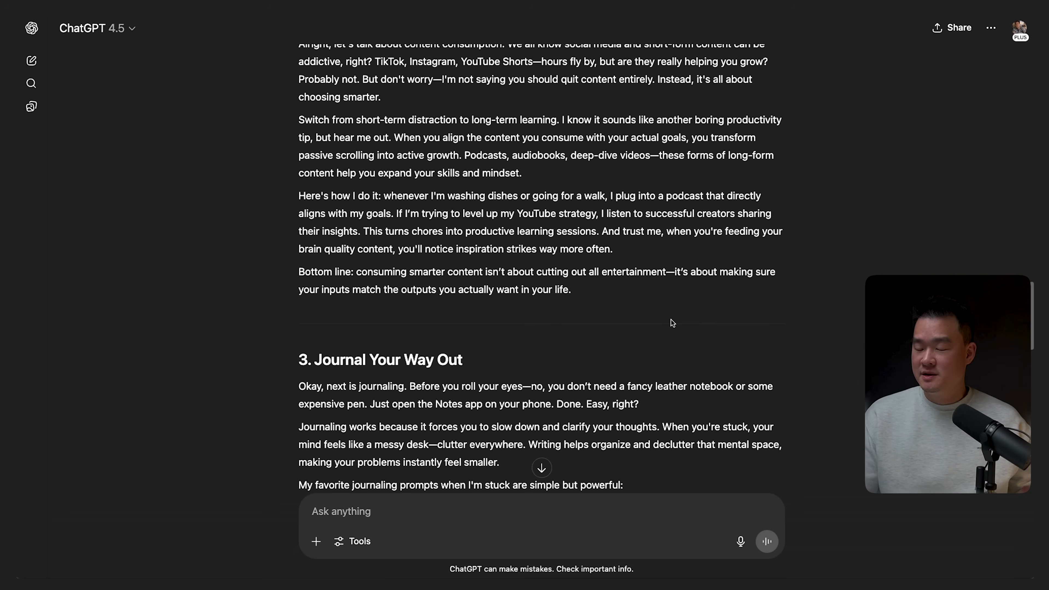
scroll("down", 3)
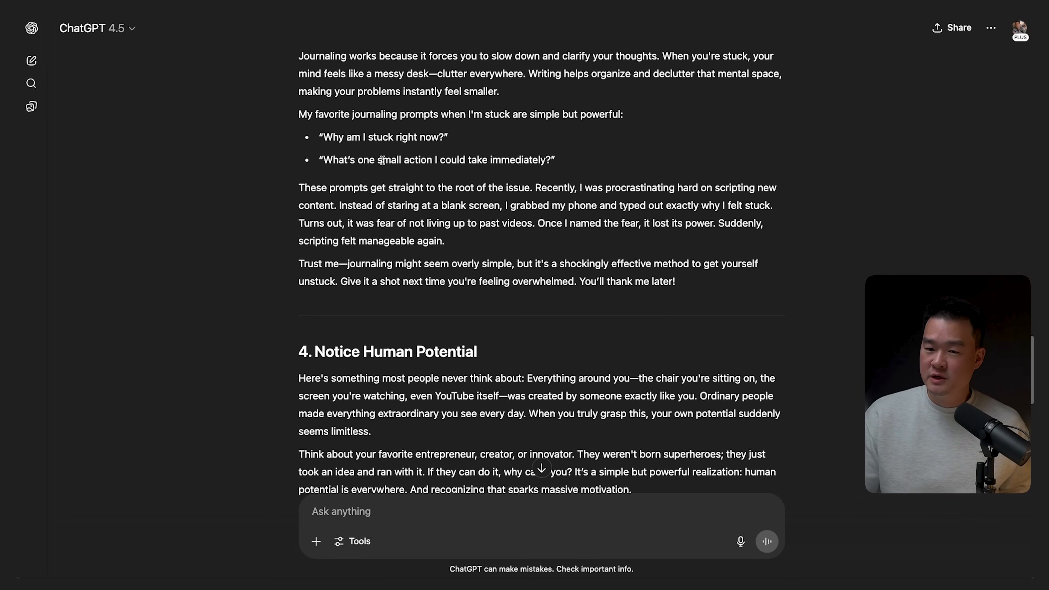
scroll("down", 3)
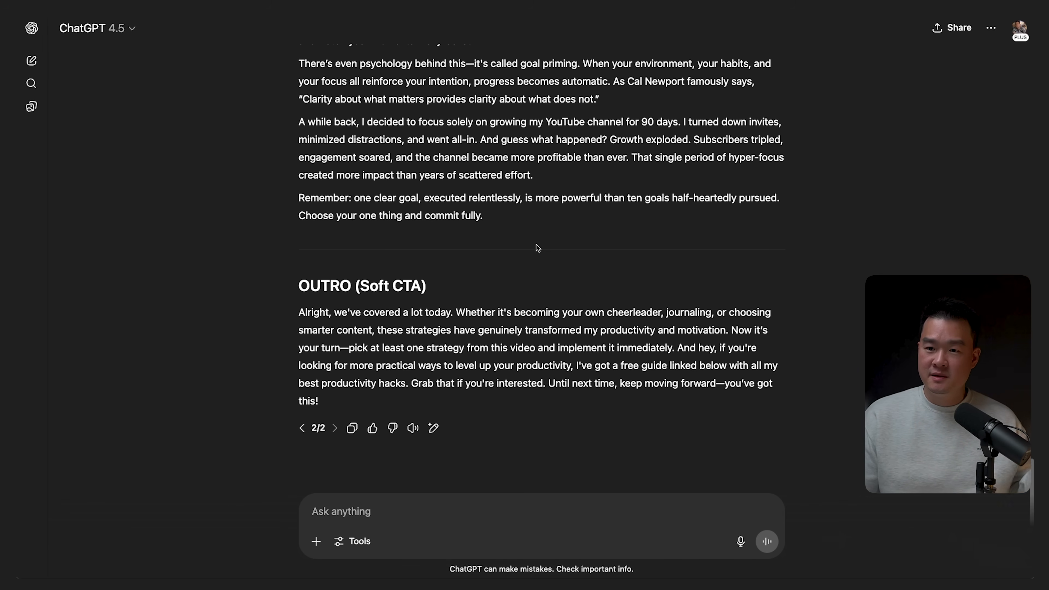
mouse_move(514, 255)
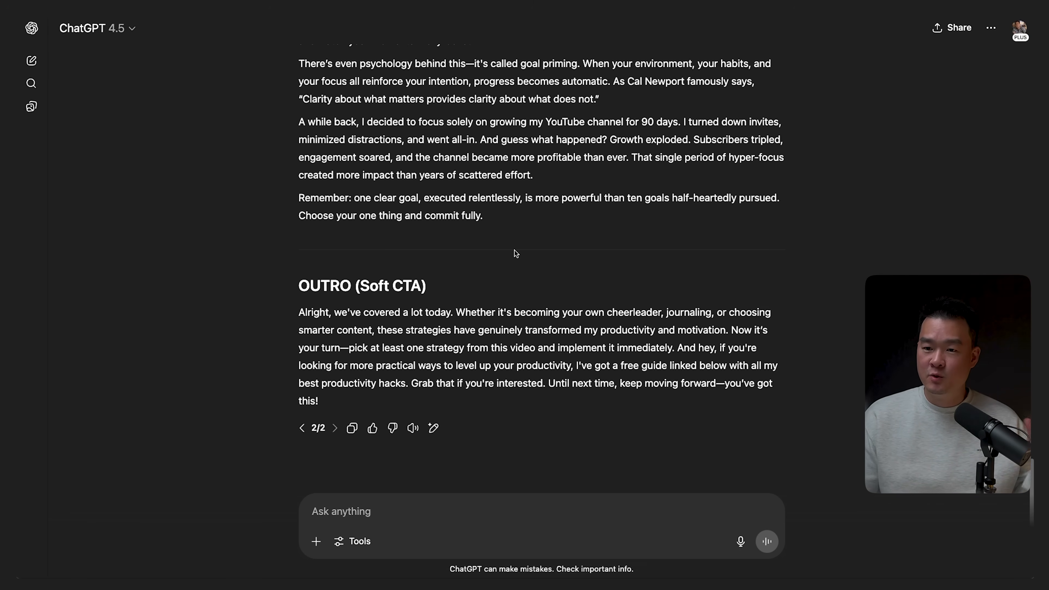
mouse_move(542, 276)
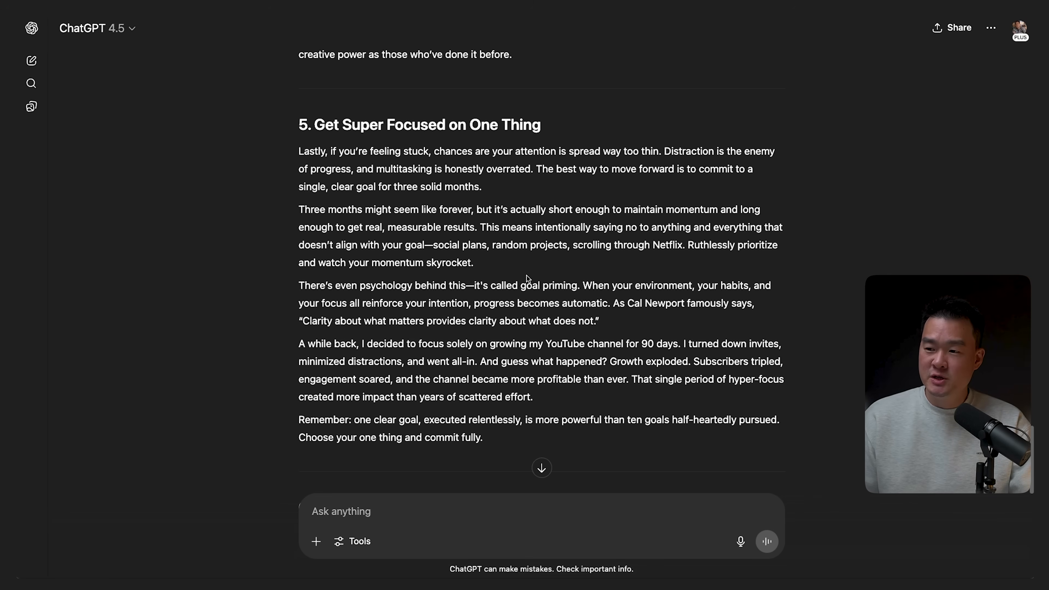
mouse_move(299, 151)
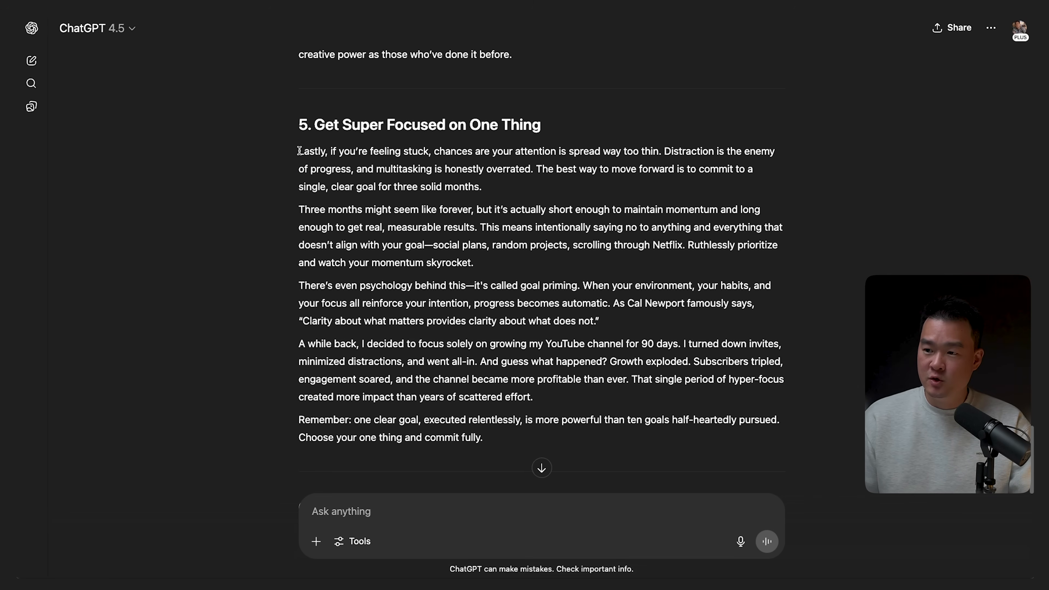
left_click_drag(299, 151, 480, 186)
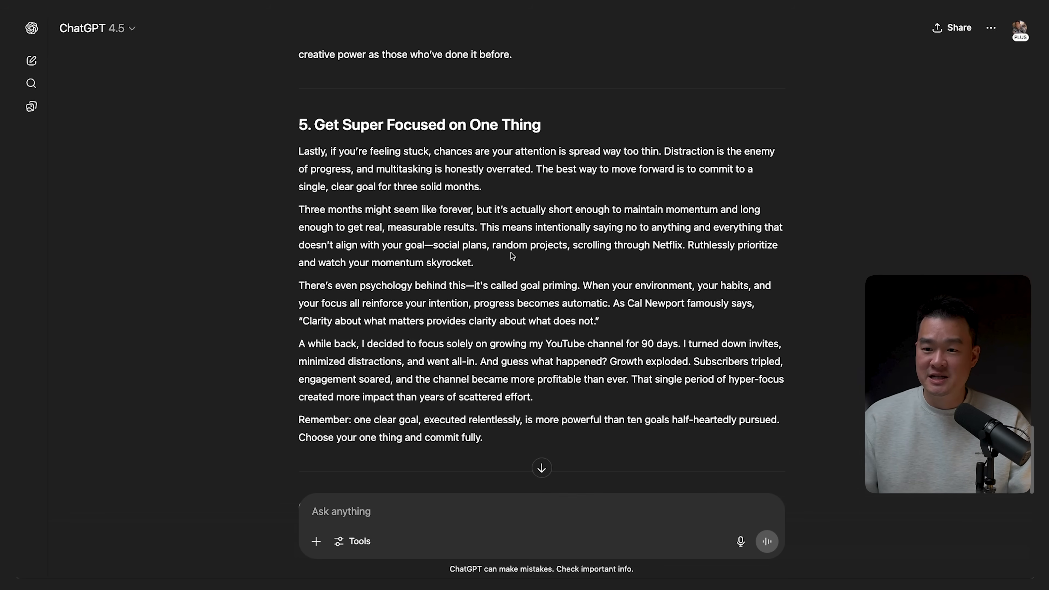
scroll("down", 3)
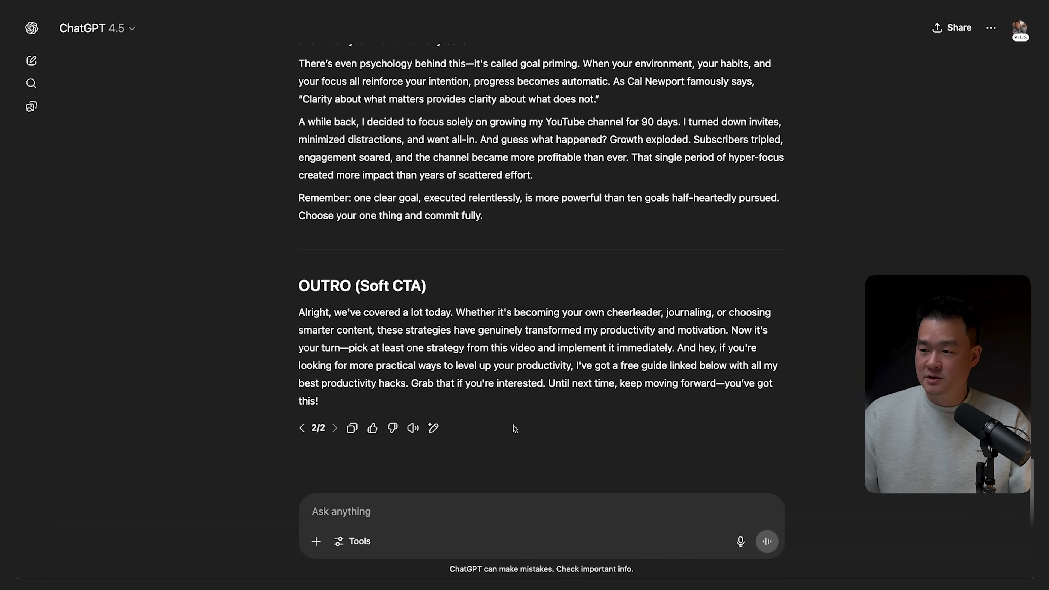
Ask ChatGPT to 'Write this in canvas', producing the 'How to actually get things done' canvas.
type("Write this in canv")
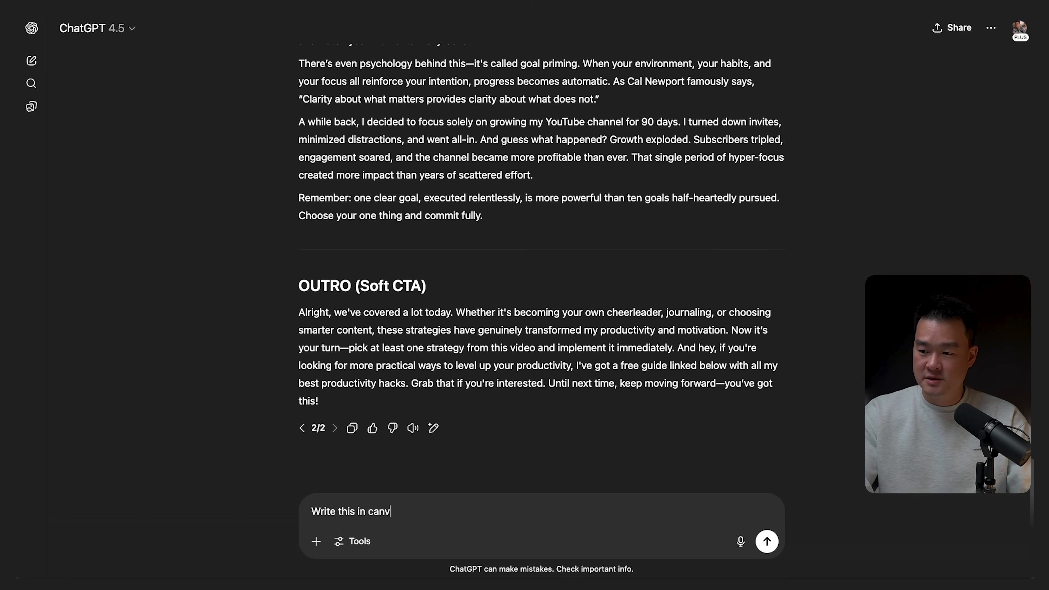
left_click(767, 541)
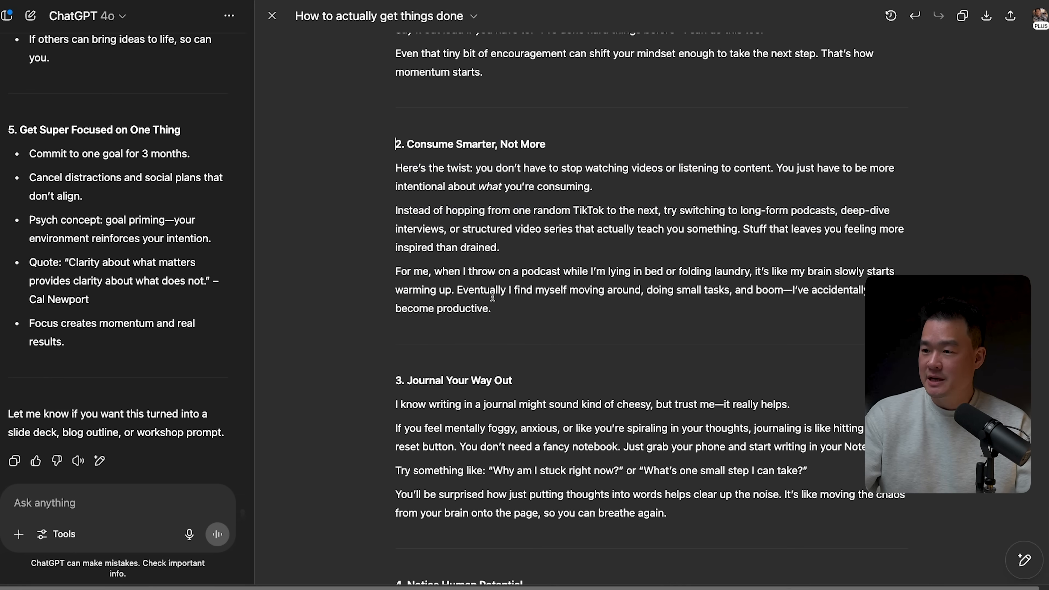
Select the Consume Smarter, Not More section and request 'Add more personal examples to back up this point'.
left_click_drag(396, 144, 490, 308)
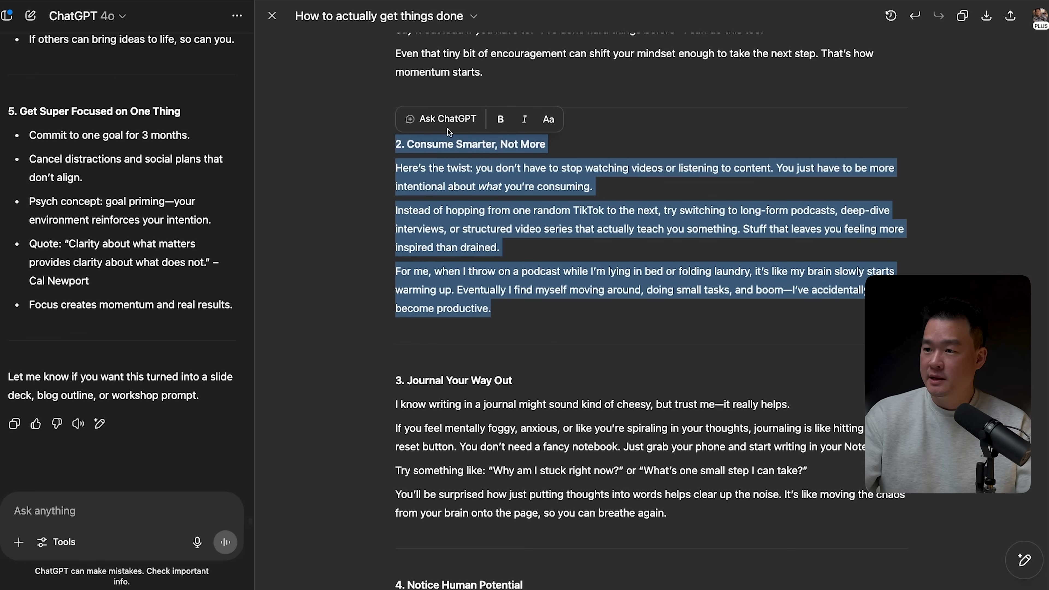
left_click(447, 119)
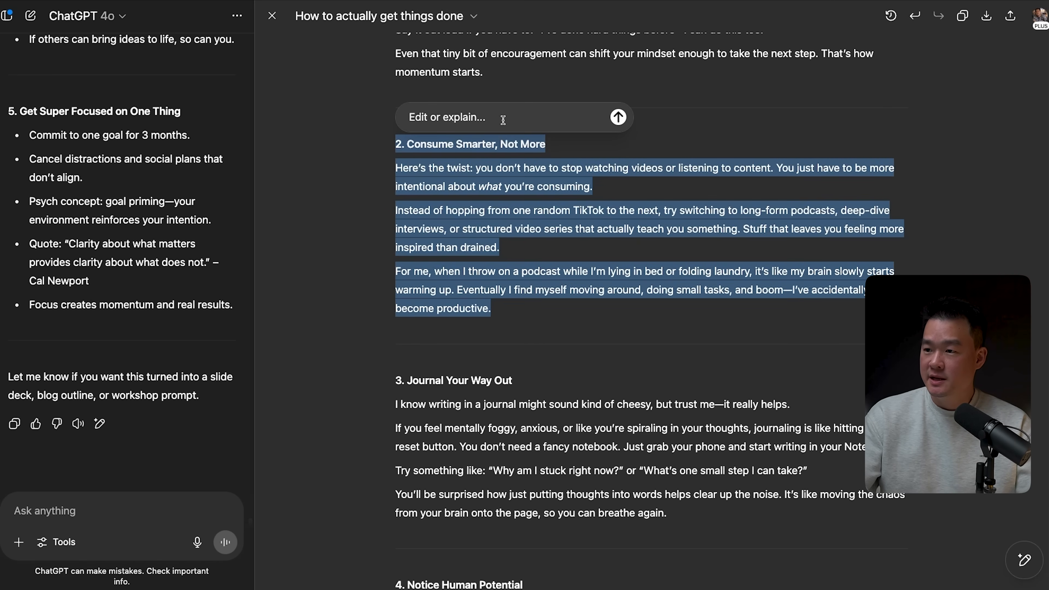
type("Add more personal examples to back up this p")
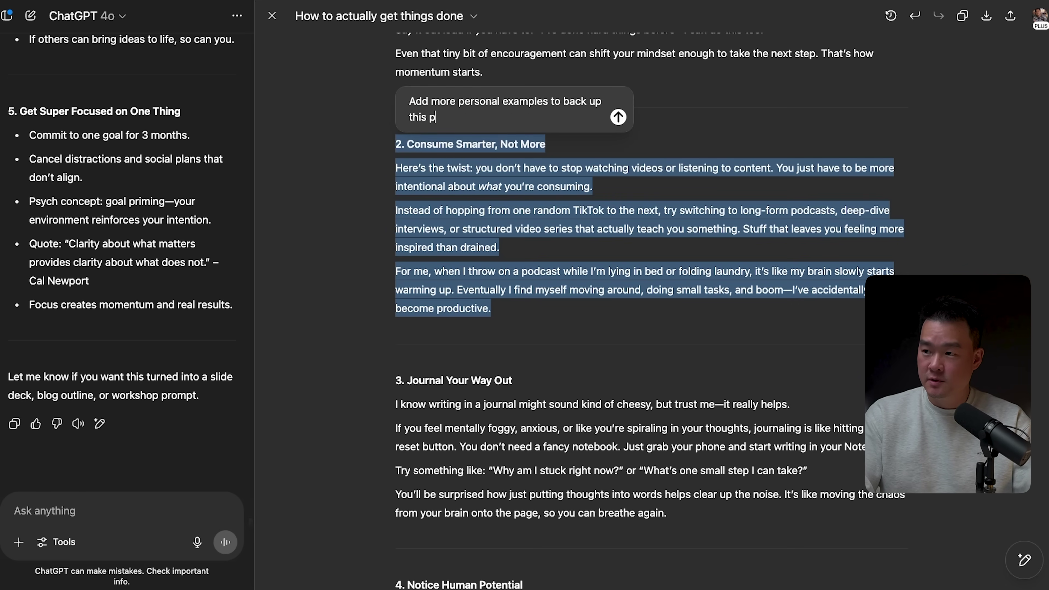
left_click(618, 117)
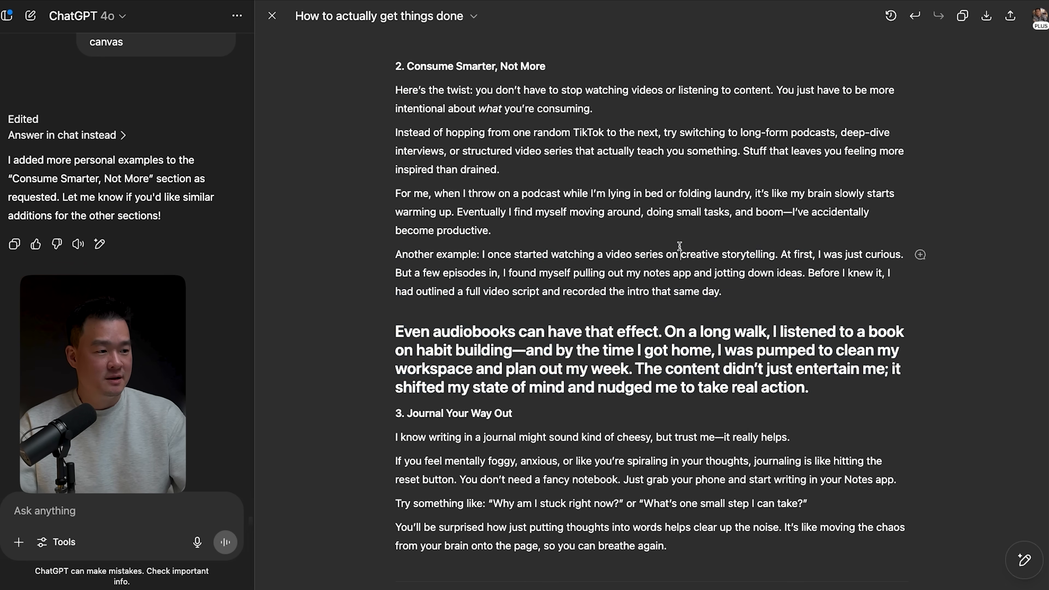
mouse_move(722, 299)
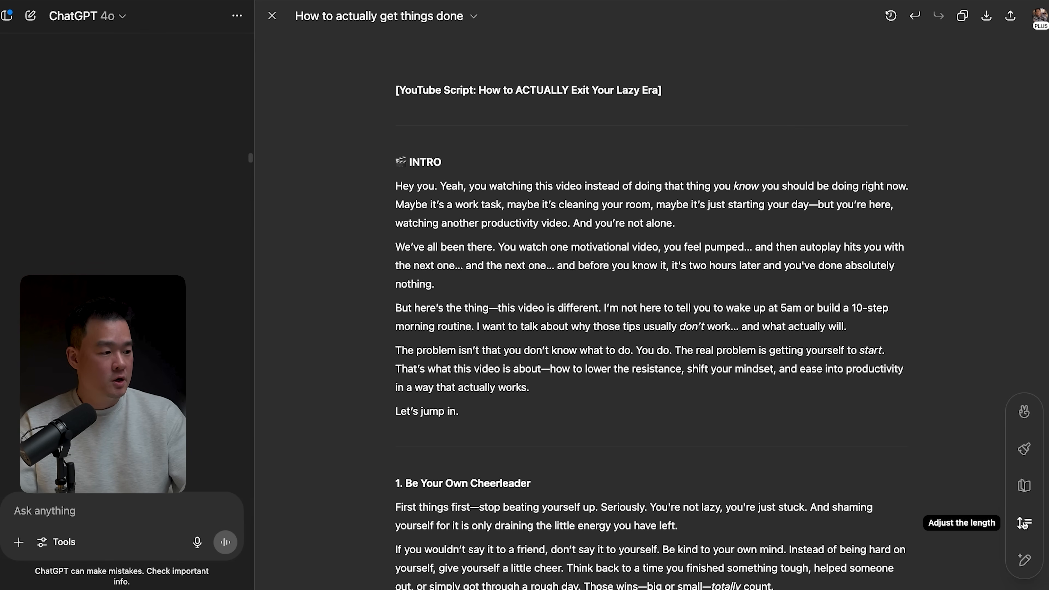
mouse_move(1024, 449)
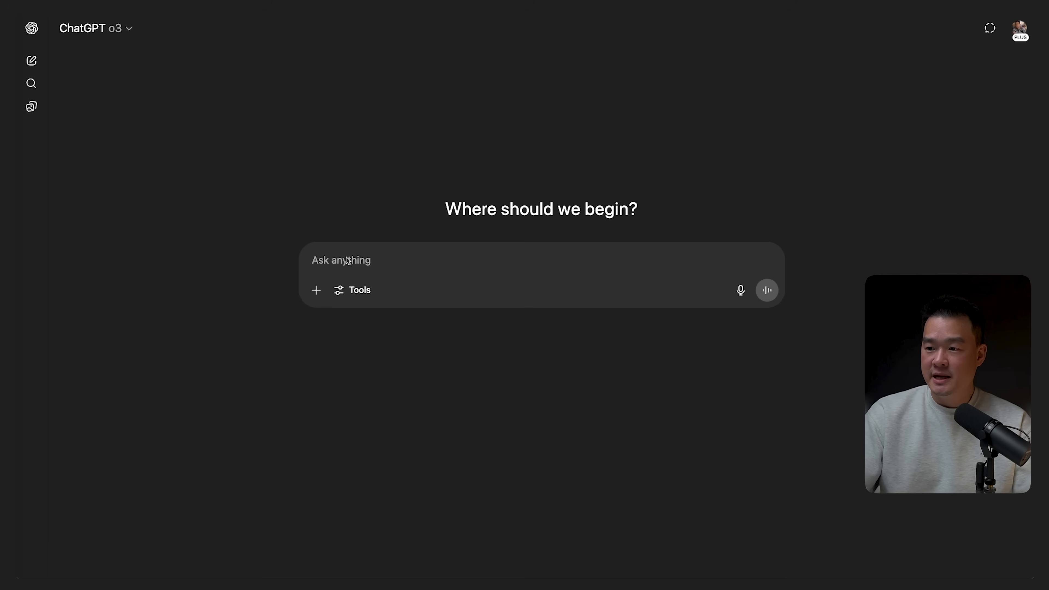
Send o3 the vibe-coding Skool community growth prompt, asking for penetrating questions before answering.
type("I wanna build a skool community around vibe coding. Based on other successful paid communities in similar niches, provide the growth strategies I should follow. My goal is to make $20,000 a month.")
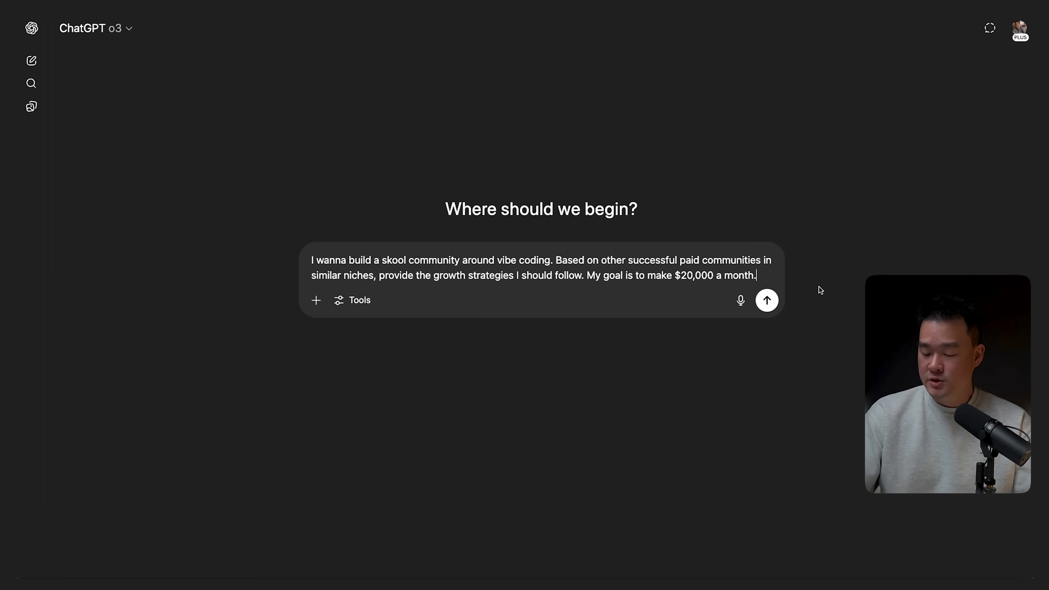
type("Ask me penetrating questions to give you more context before answering.")
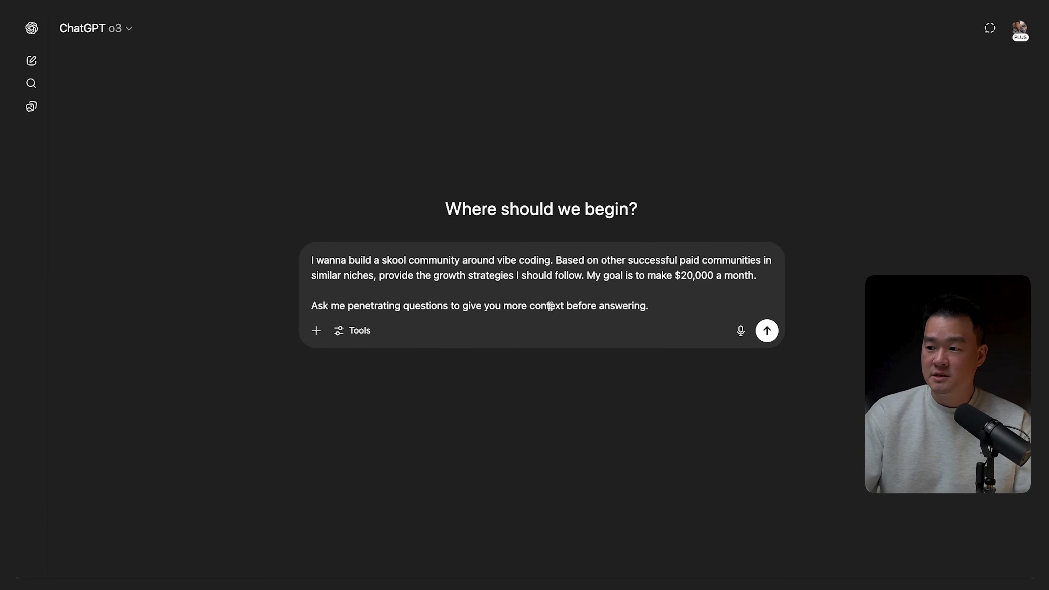
left_click(767, 330)
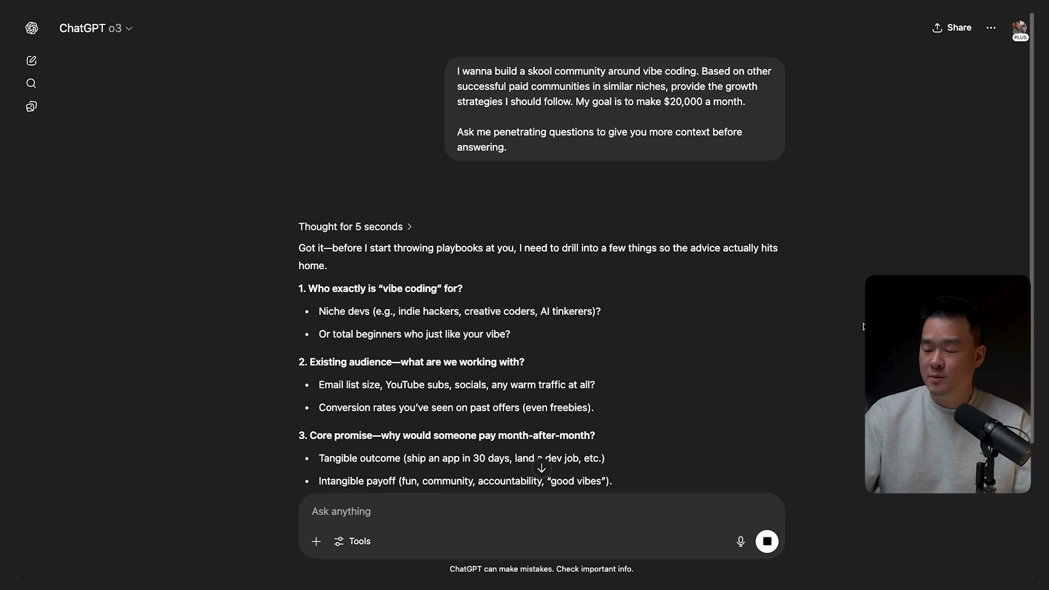
scroll("down", 3)
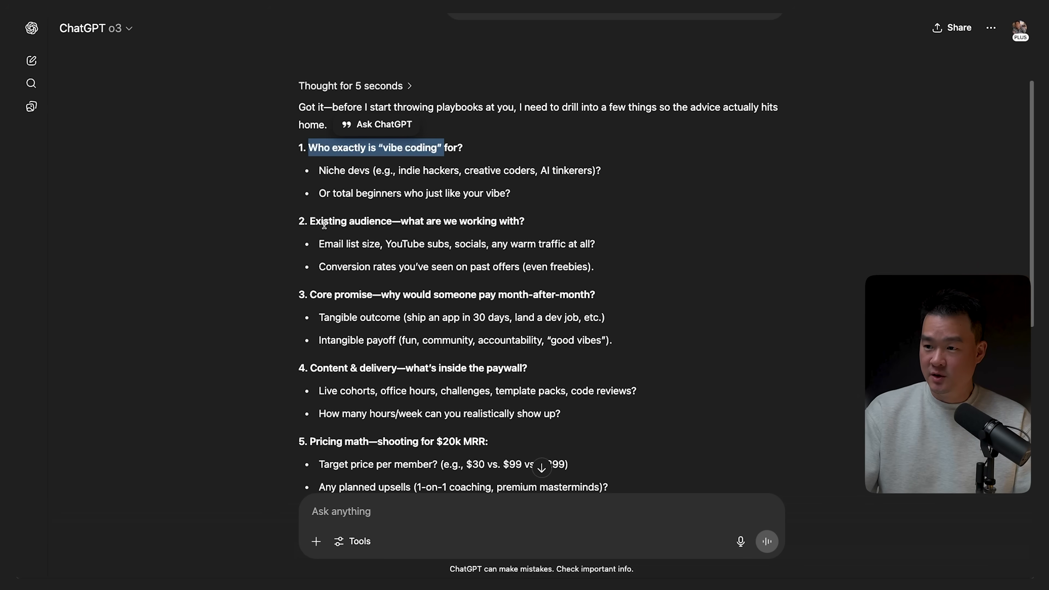
scroll("down", 3)
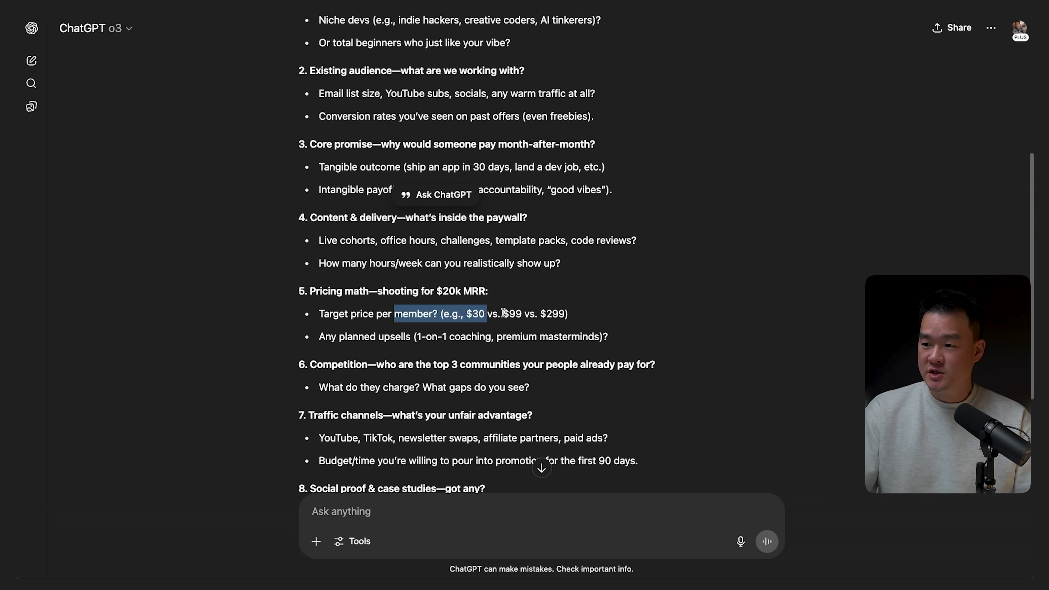
scroll("down", 3)
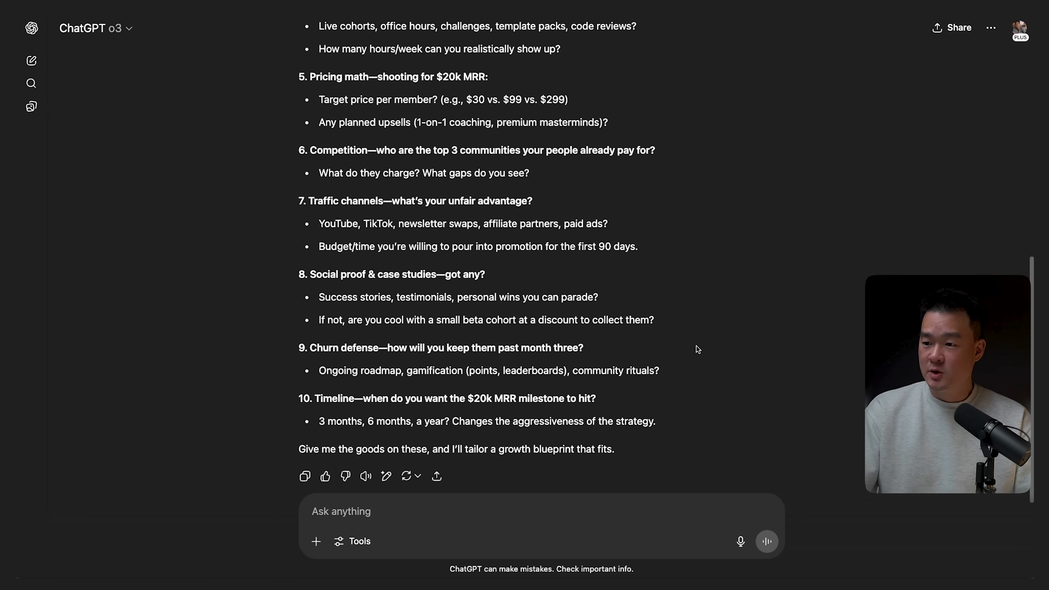
scroll("up", 3)
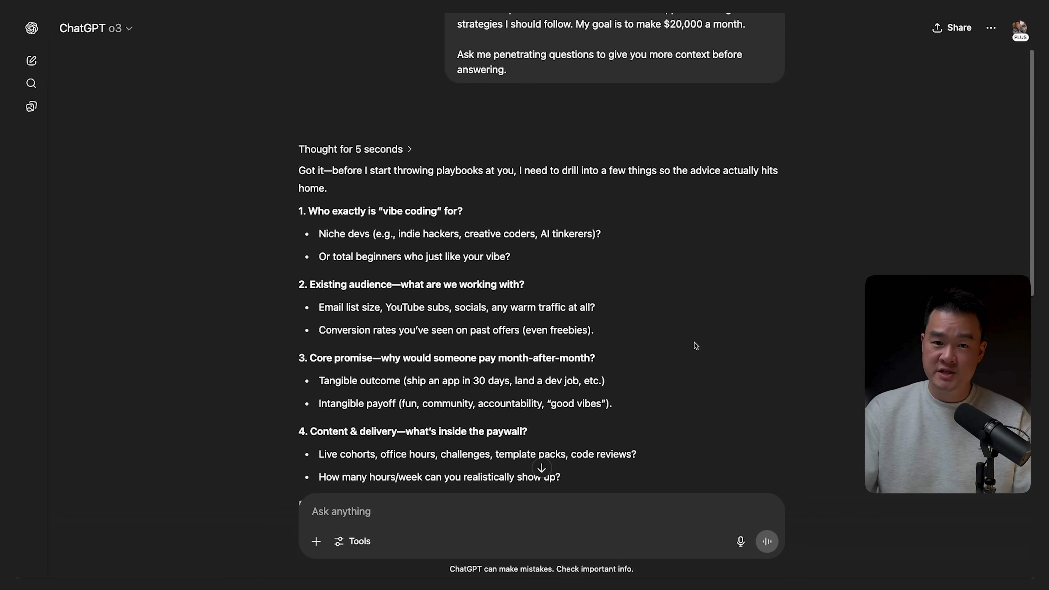
scroll("down", 3)
type("Hey I thought you're the best AI tool. This answer is a 4/10. I asked Gemini and Claude the same question and it gave me a 9/10.")
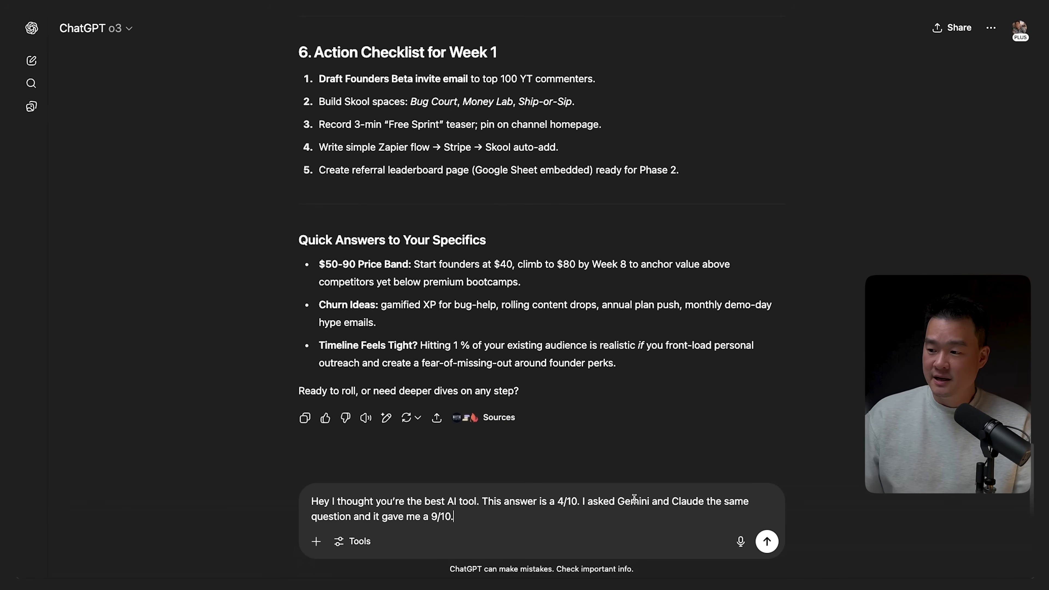
mouse_move(693, 502)
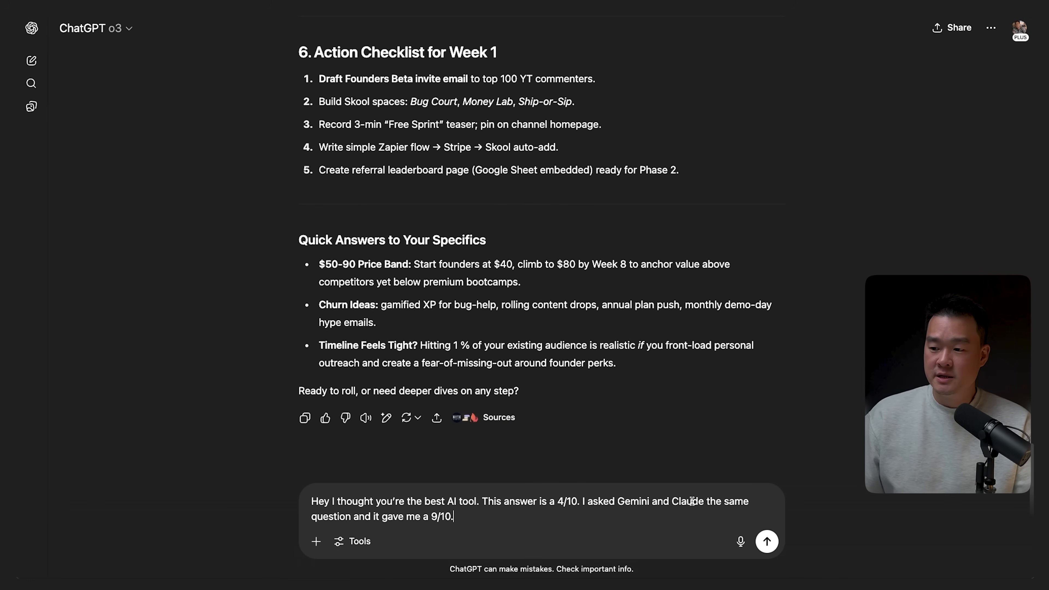
Send the 4/10 critique versus Gemini and Claude and scroll through the 12-Week Growth Playbook reply.
left_click(766, 542)
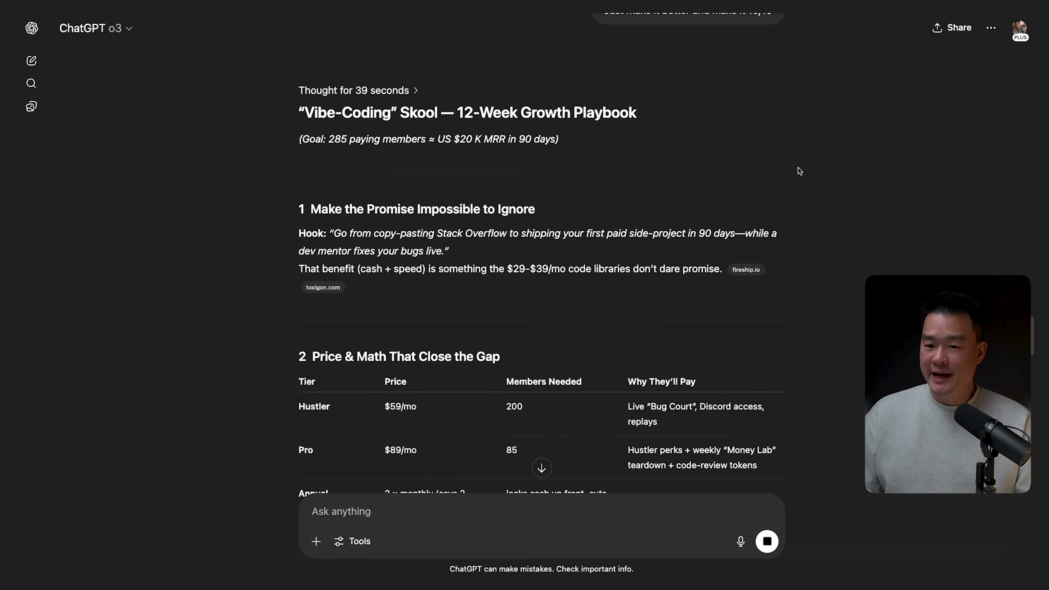
scroll("down", 3)
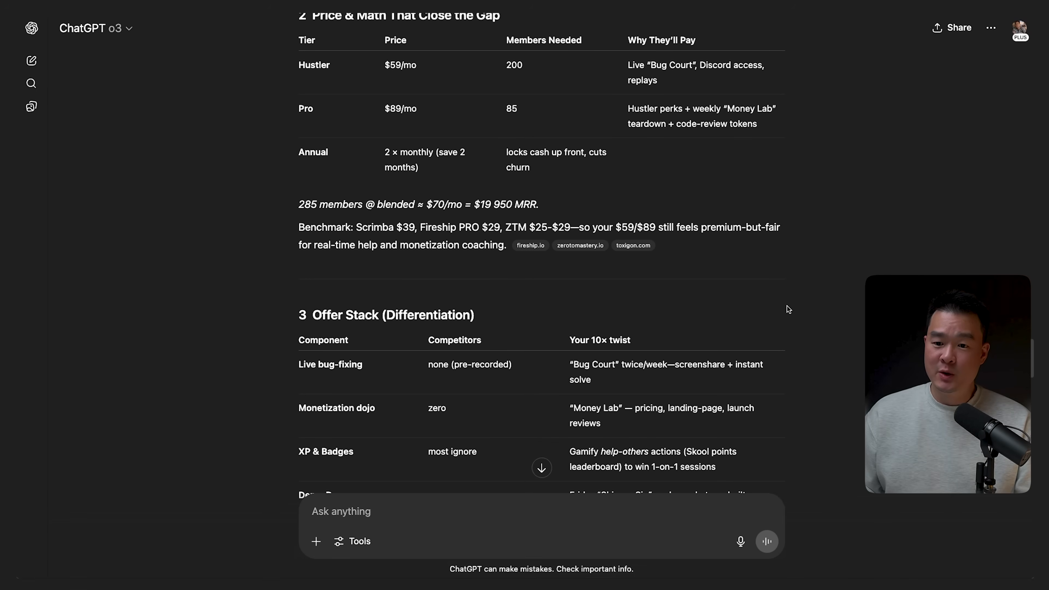
scroll("down", 3)
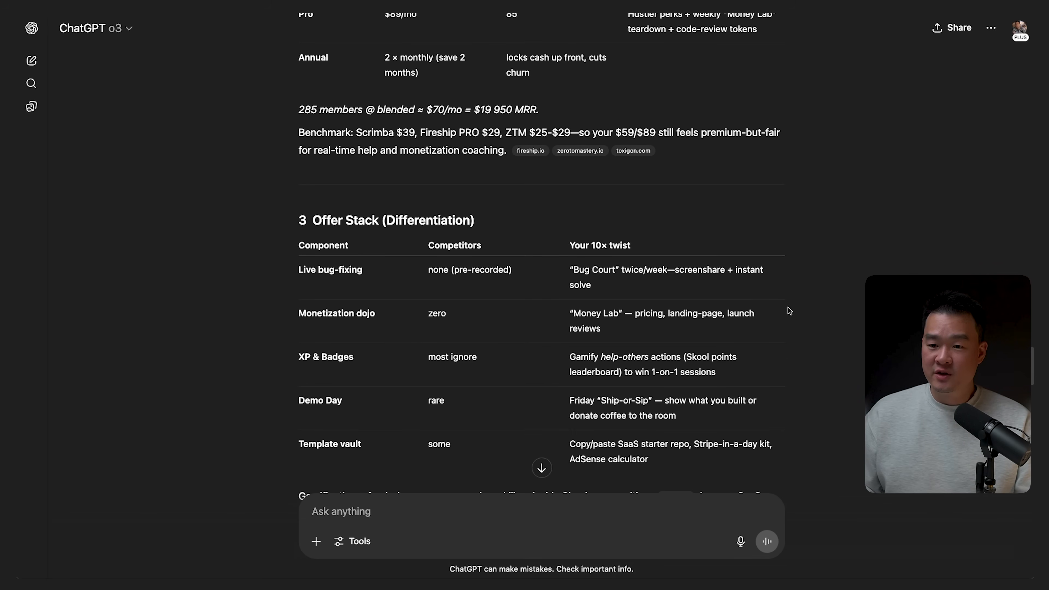
scroll("down", 3)
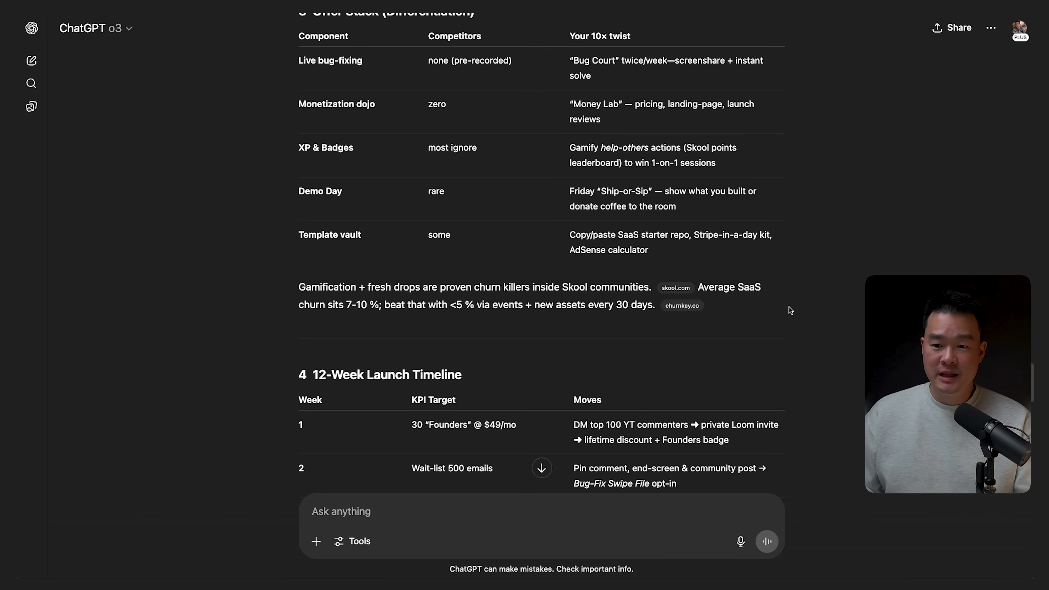